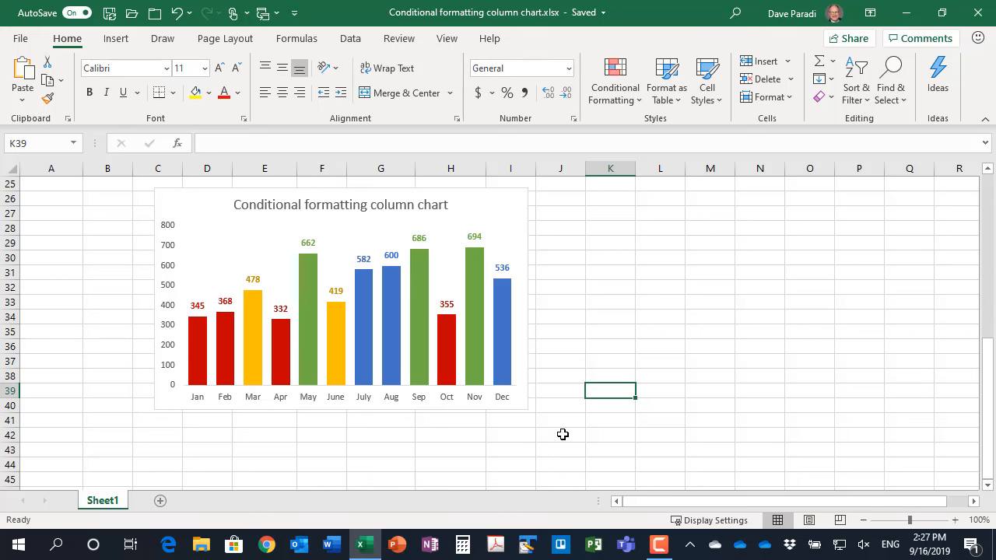
pyautogui.moveTo(554, 411)
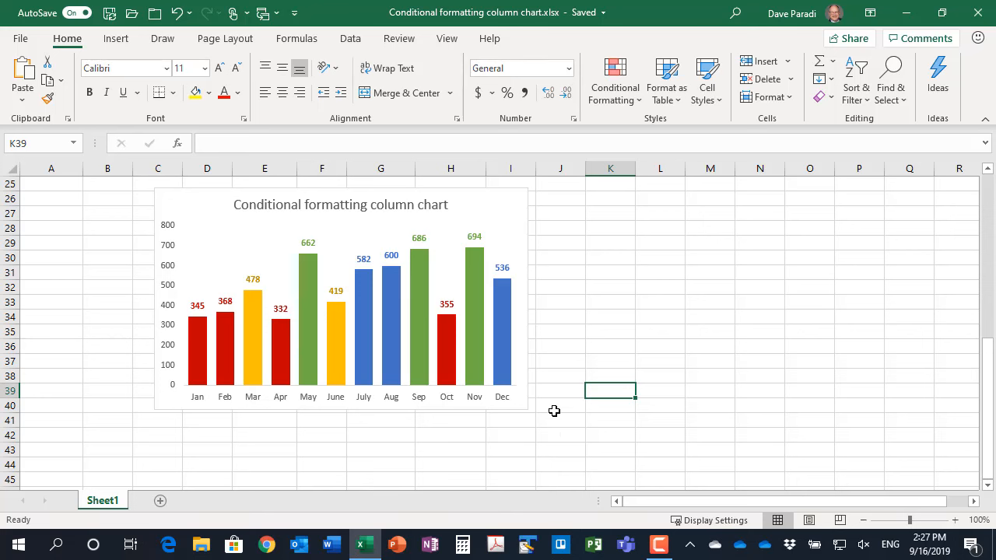
pyautogui.moveTo(520, 449)
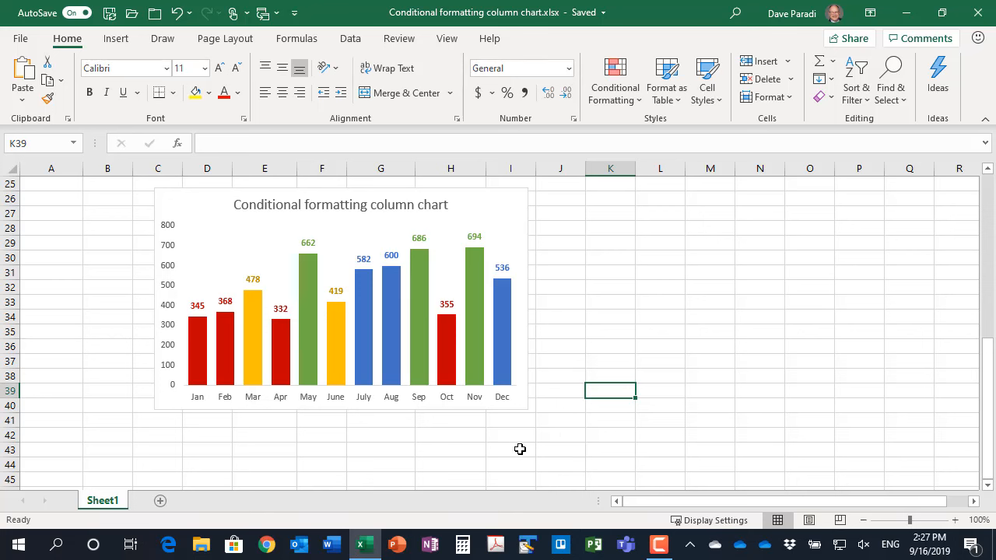
pyautogui.moveTo(215, 444)
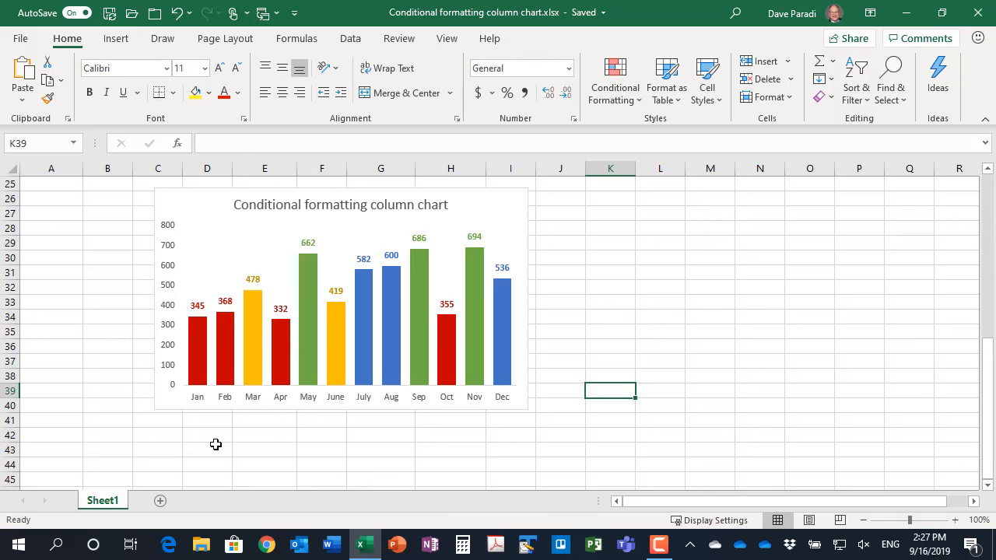
pyautogui.moveTo(214, 439)
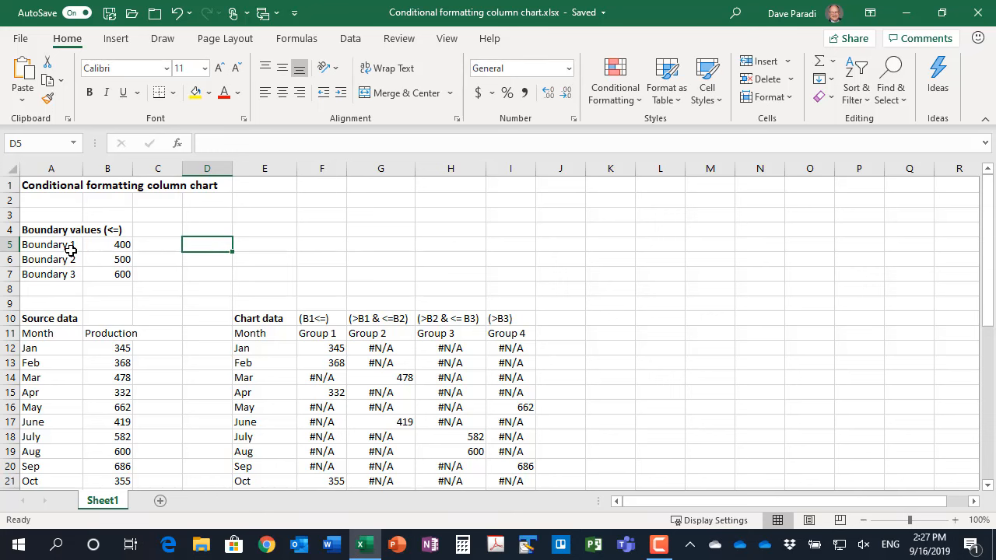
pyautogui.moveTo(74, 248)
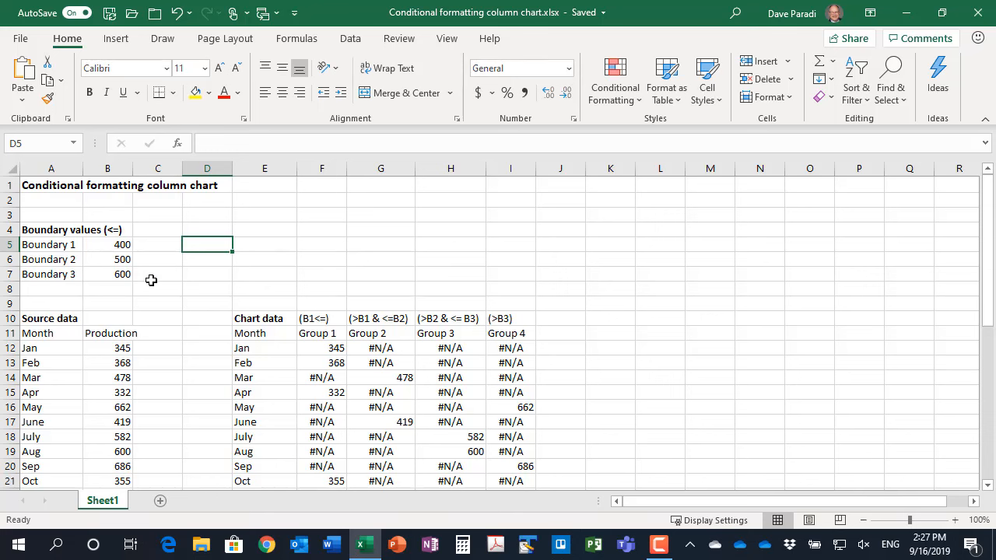
pyautogui.moveTo(146, 268)
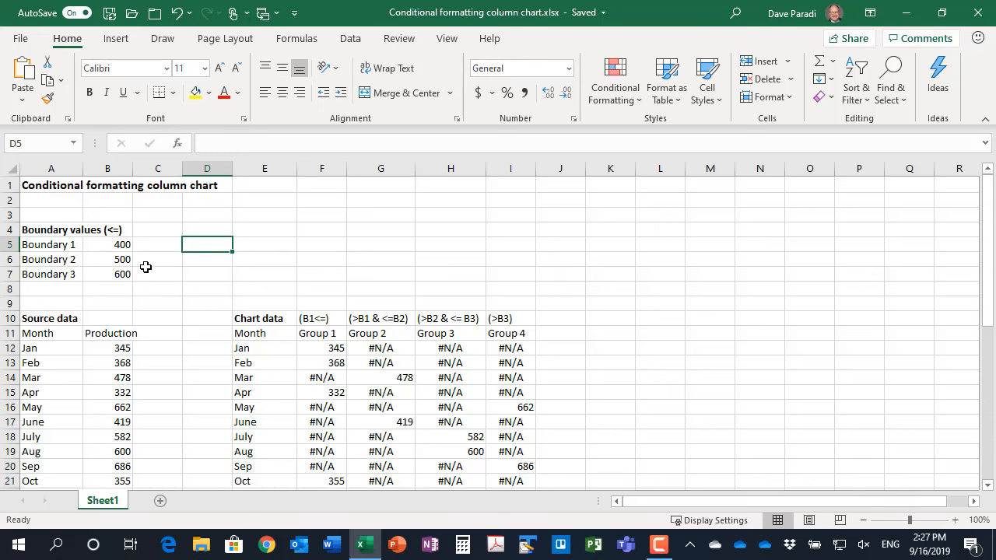
pyautogui.moveTo(138, 245)
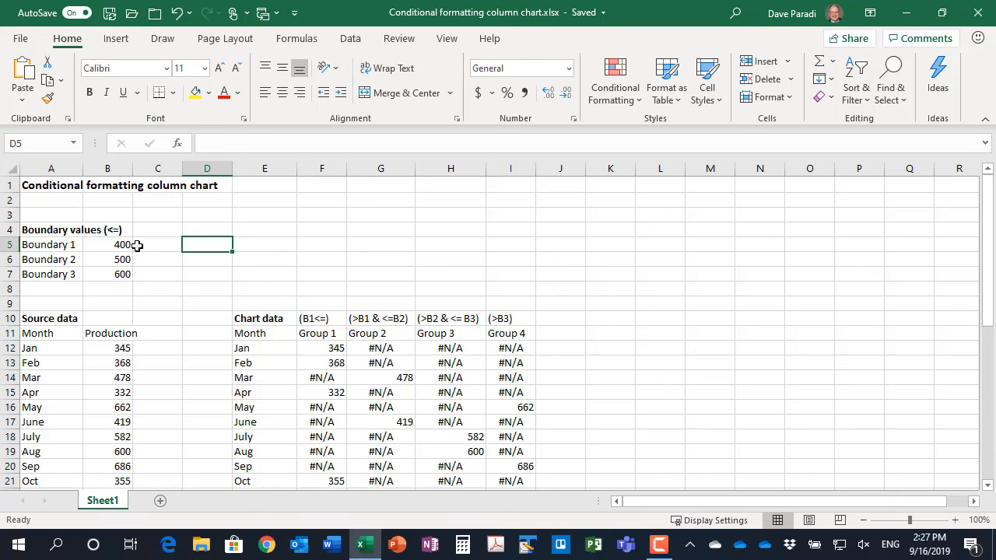
pyautogui.moveTo(119, 236)
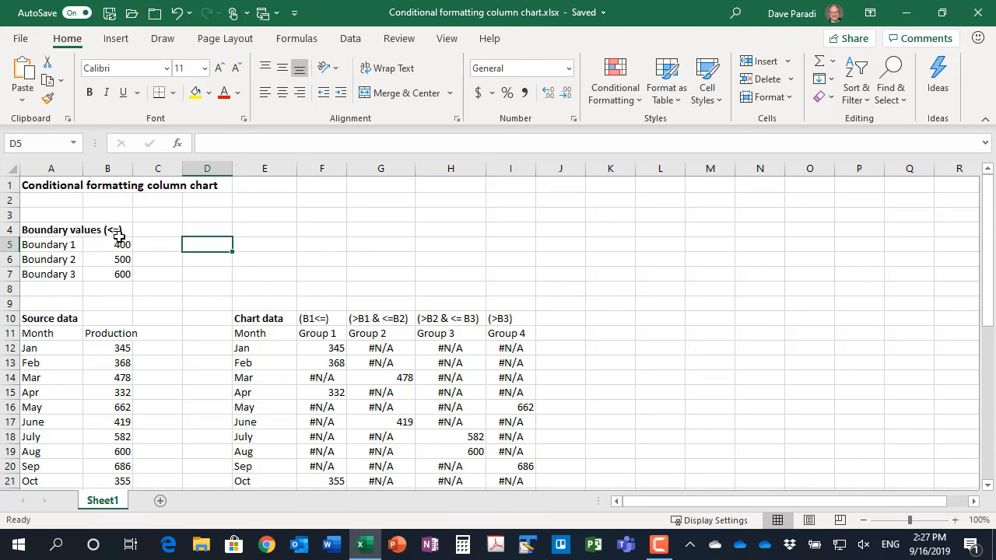
pyautogui.moveTo(137, 290)
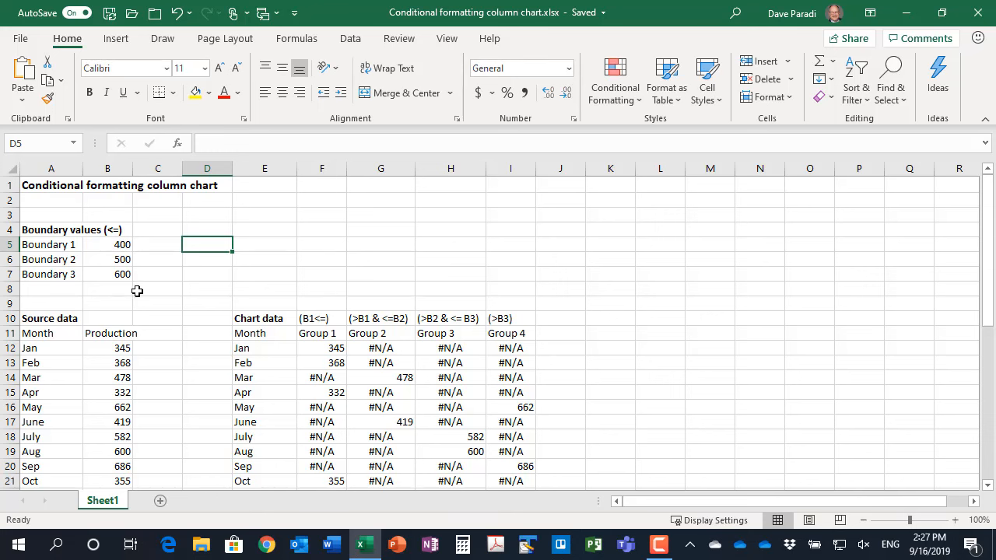
pyautogui.moveTo(161, 276)
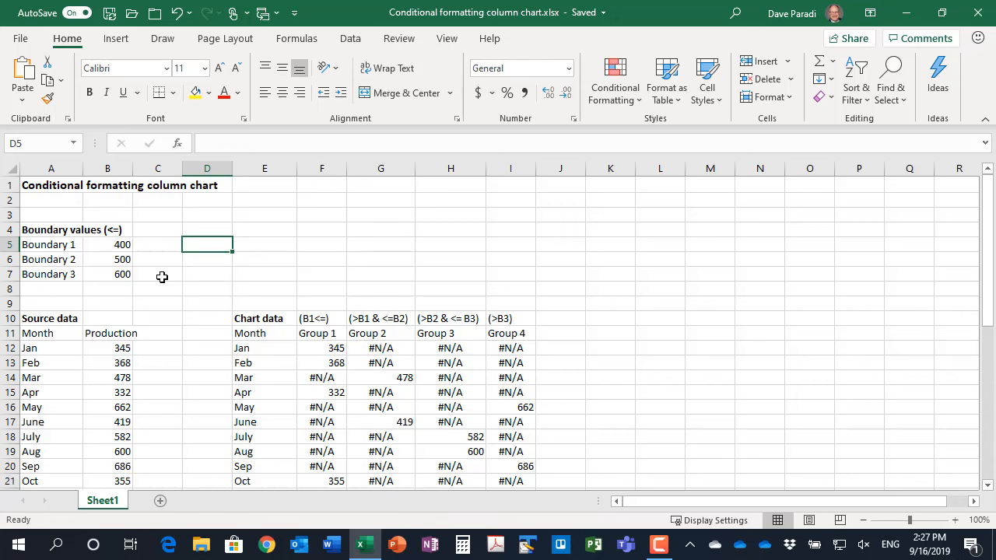
# - Inspect the Group 2 and Group 3 formulas, then bring the red/yellow/blue/green column chart into view
pyautogui.scroll(-3)
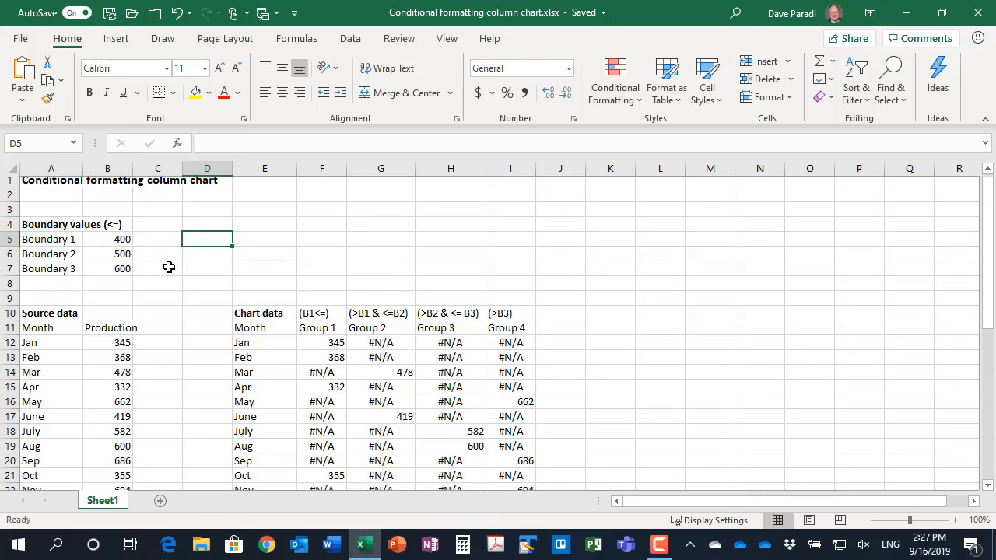
pyautogui.scroll(-3)
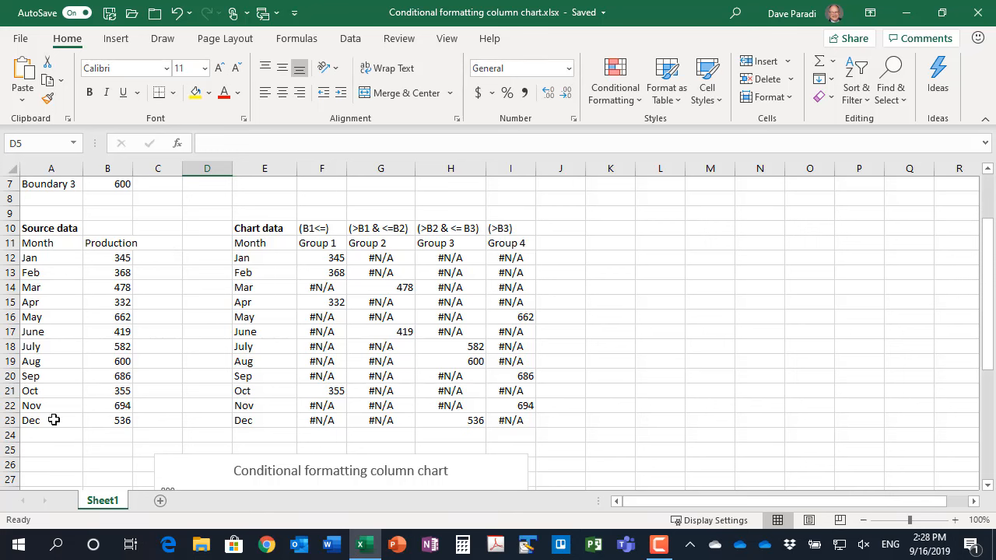
pyautogui.moveTo(205, 244)
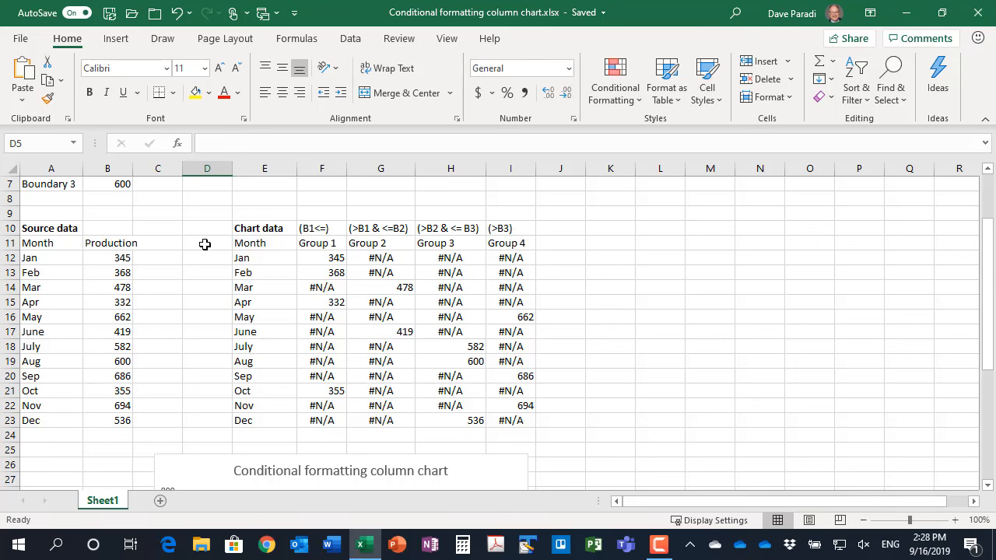
pyautogui.moveTo(277, 233)
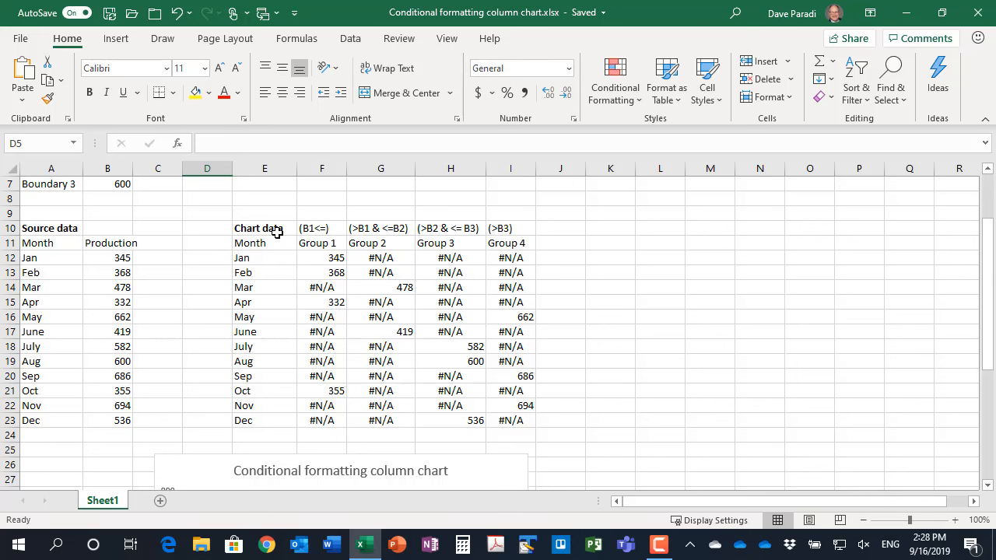
pyautogui.moveTo(268, 390)
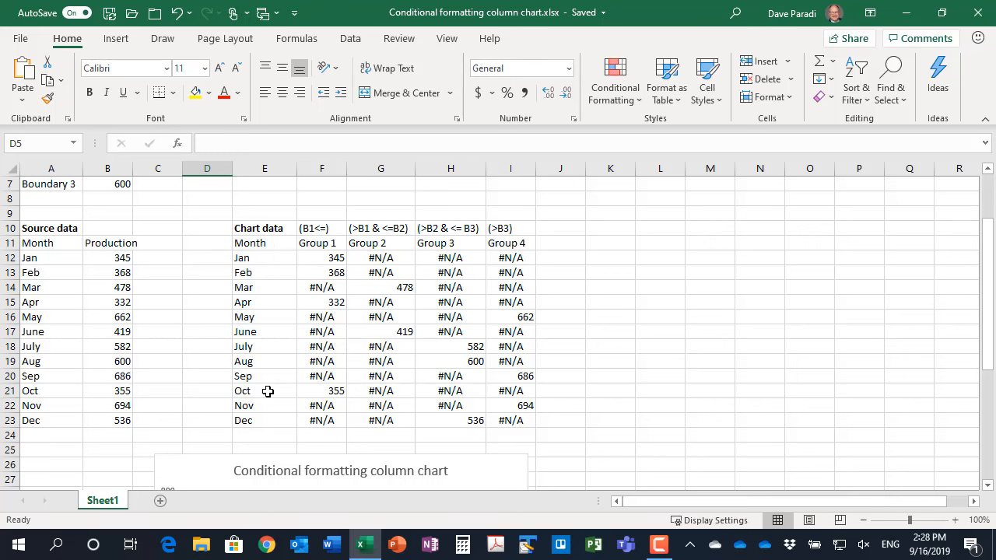
pyautogui.moveTo(318, 257)
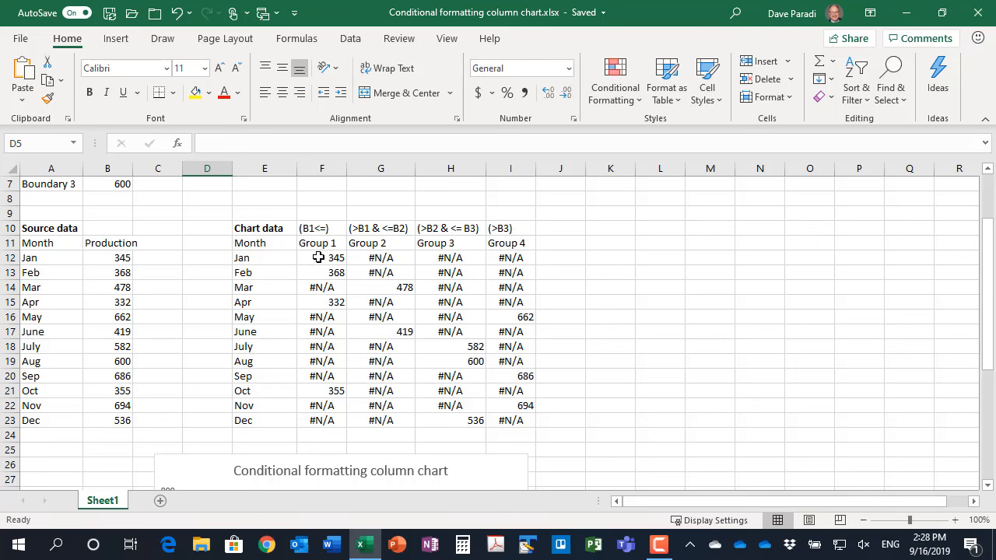
pyautogui.moveTo(518, 242)
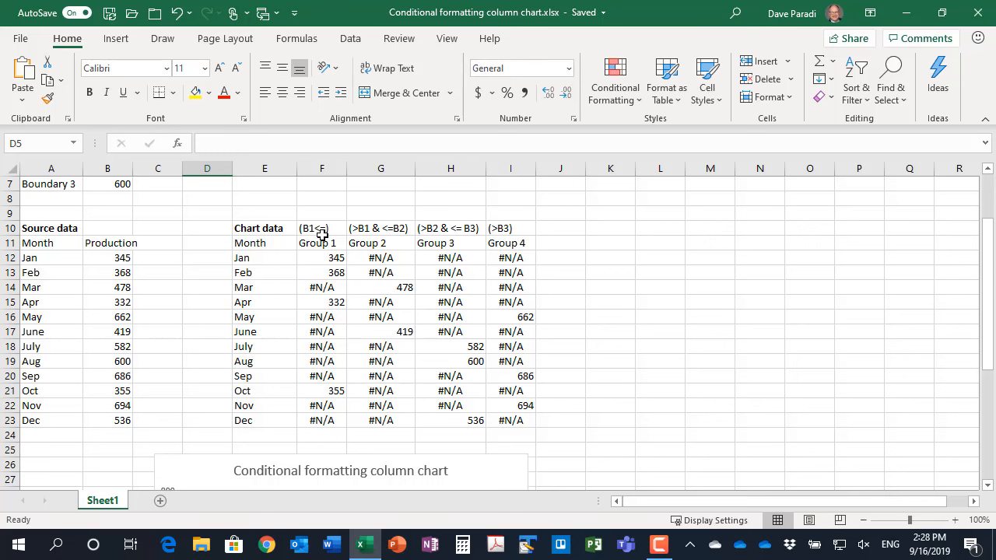
pyautogui.moveTo(299, 235)
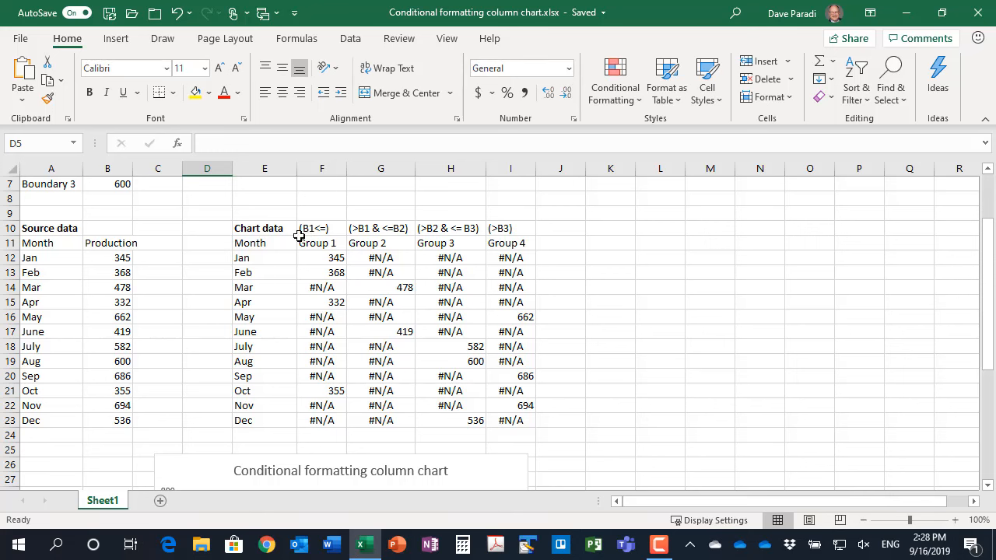
pyautogui.moveTo(323, 291)
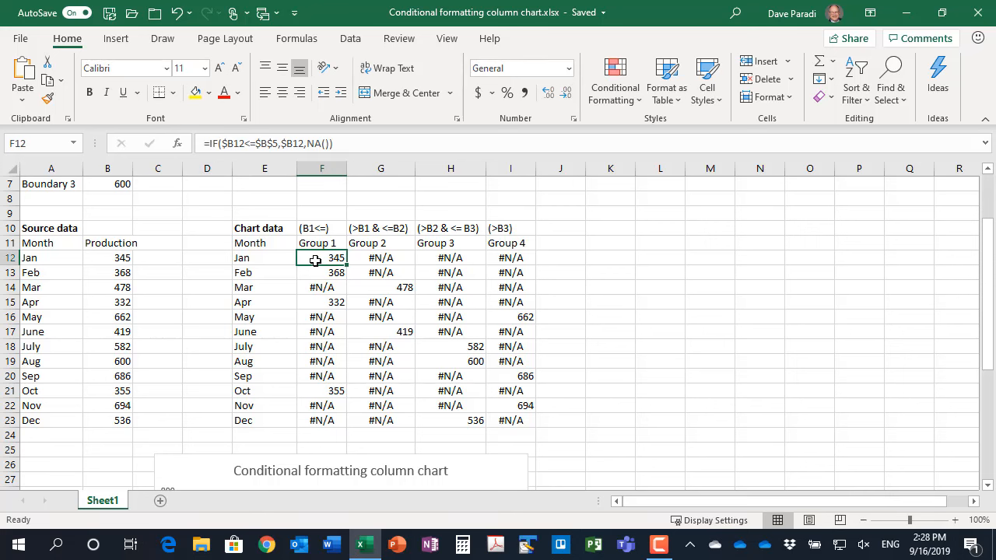
pyautogui.moveTo(398, 266)
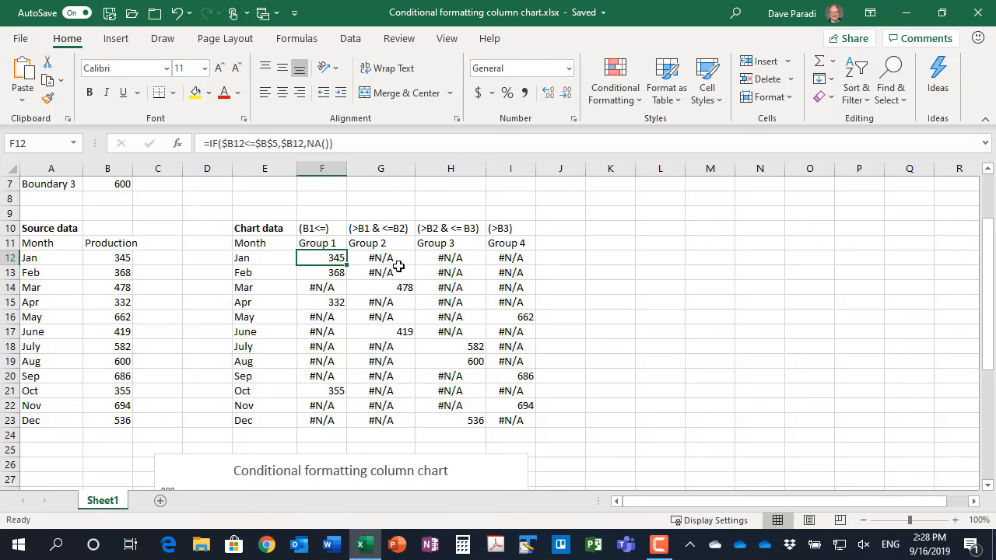
pyautogui.moveTo(147, 269)
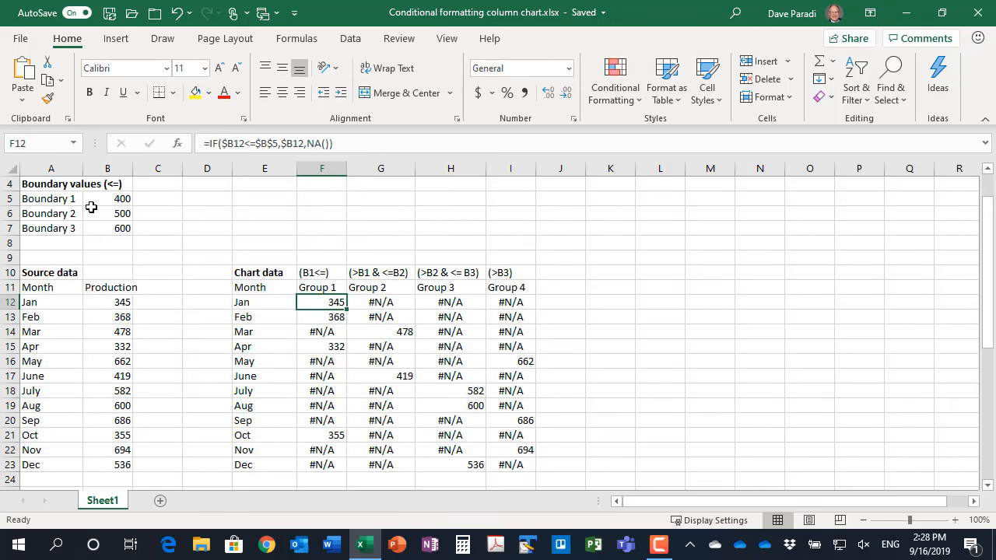
pyautogui.moveTo(303, 257)
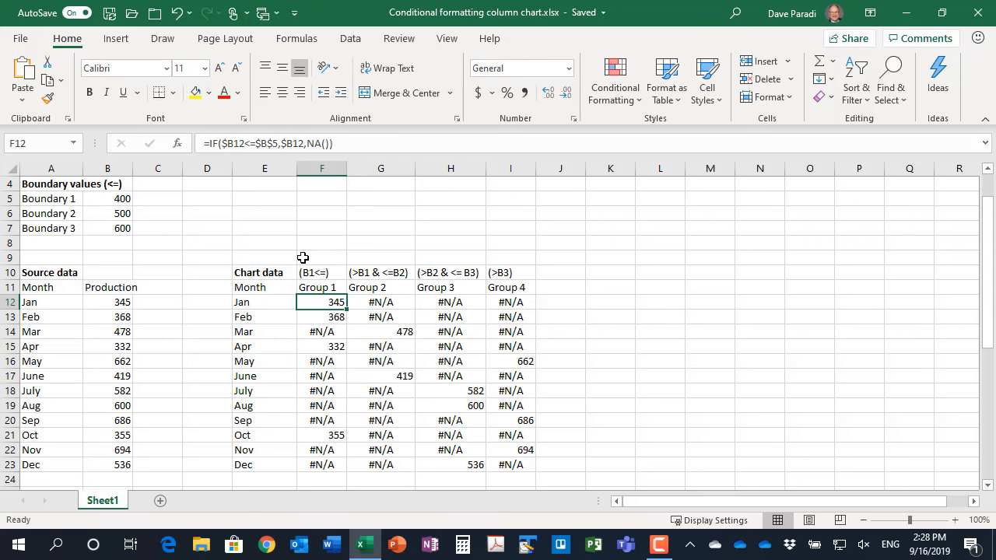
pyautogui.moveTo(279, 263)
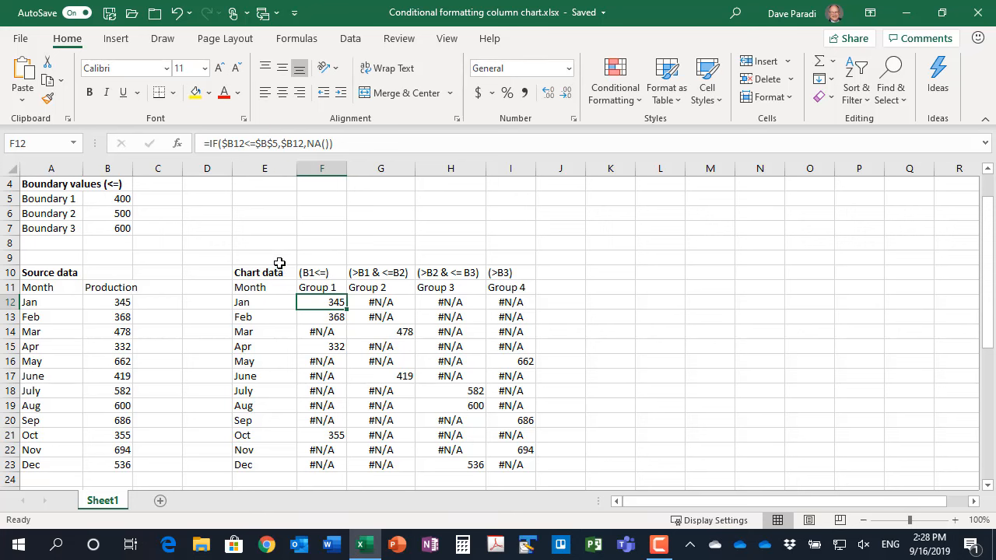
pyautogui.moveTo(337, 213)
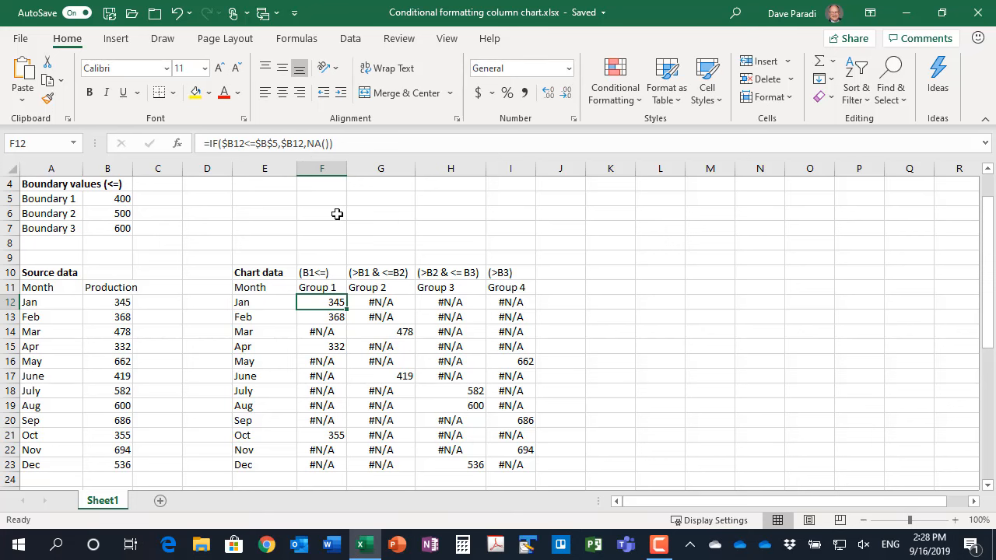
pyautogui.moveTo(336, 234)
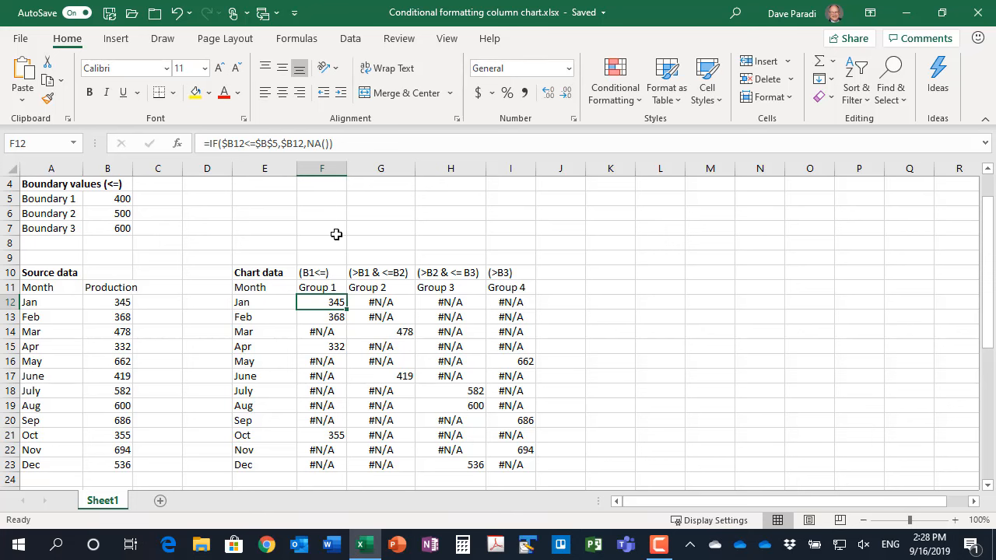
pyautogui.moveTo(393, 278)
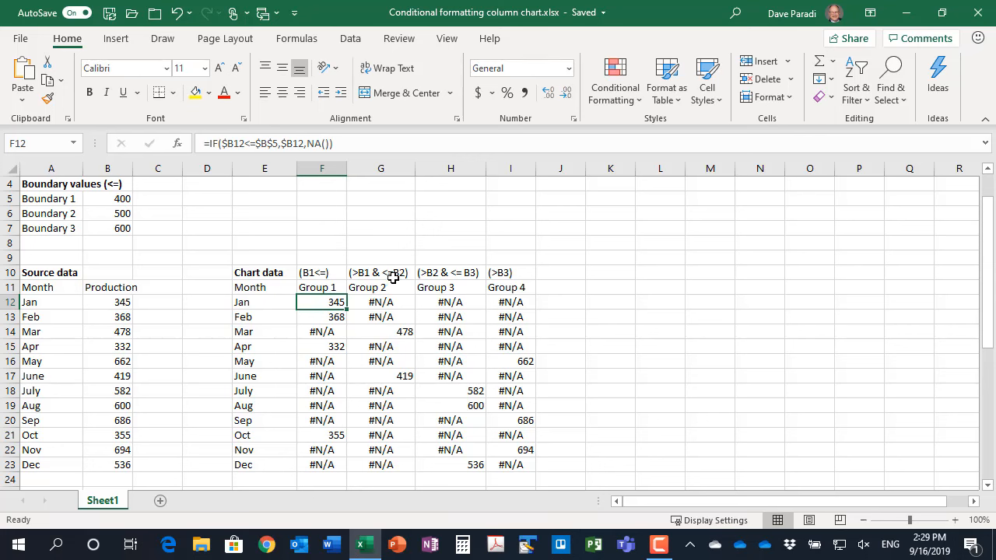
pyautogui.click(380, 302)
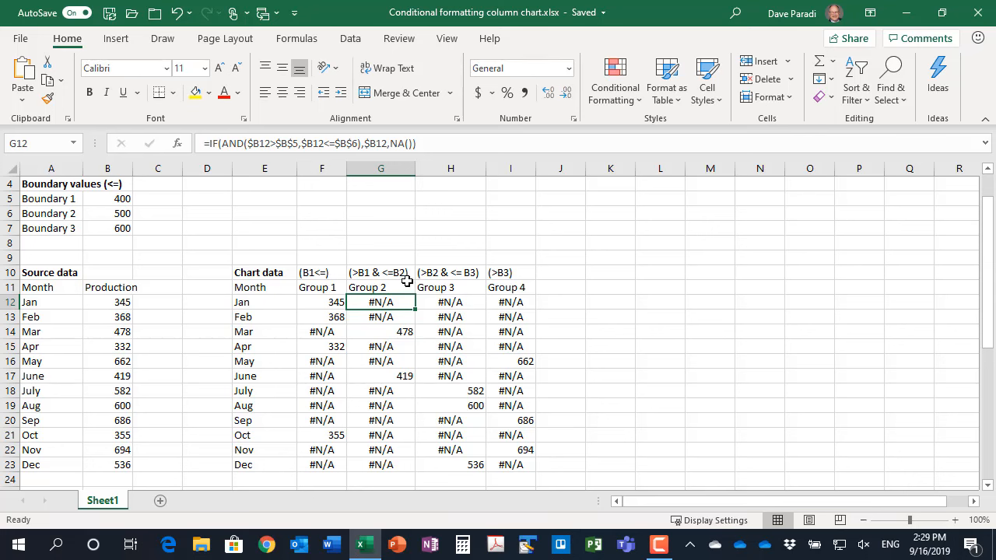
pyautogui.moveTo(363, 243)
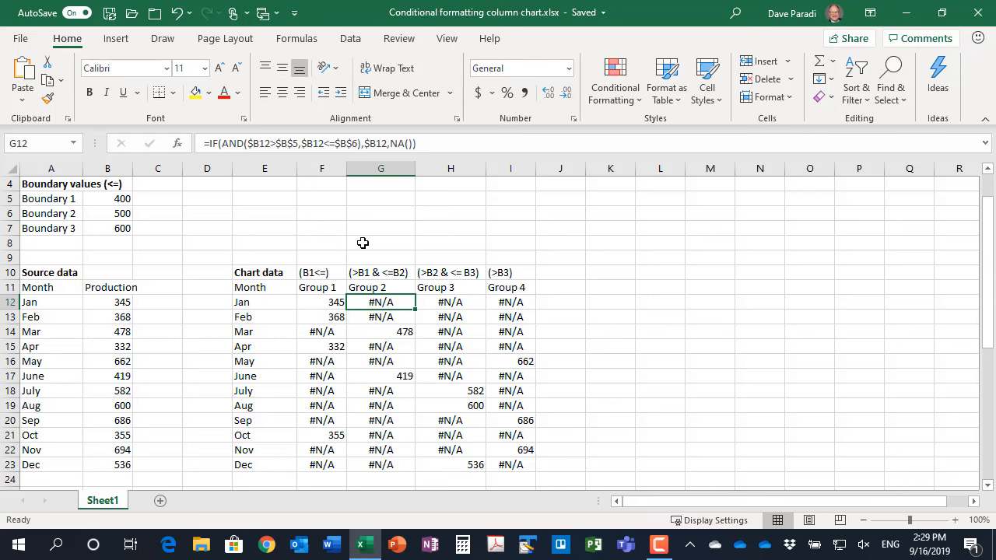
pyautogui.moveTo(226, 147)
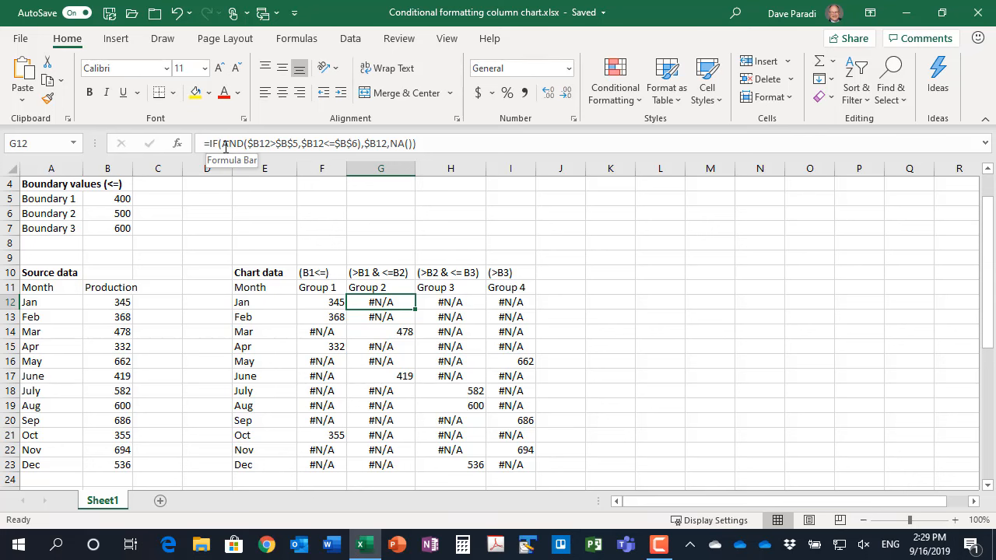
pyautogui.moveTo(274, 194)
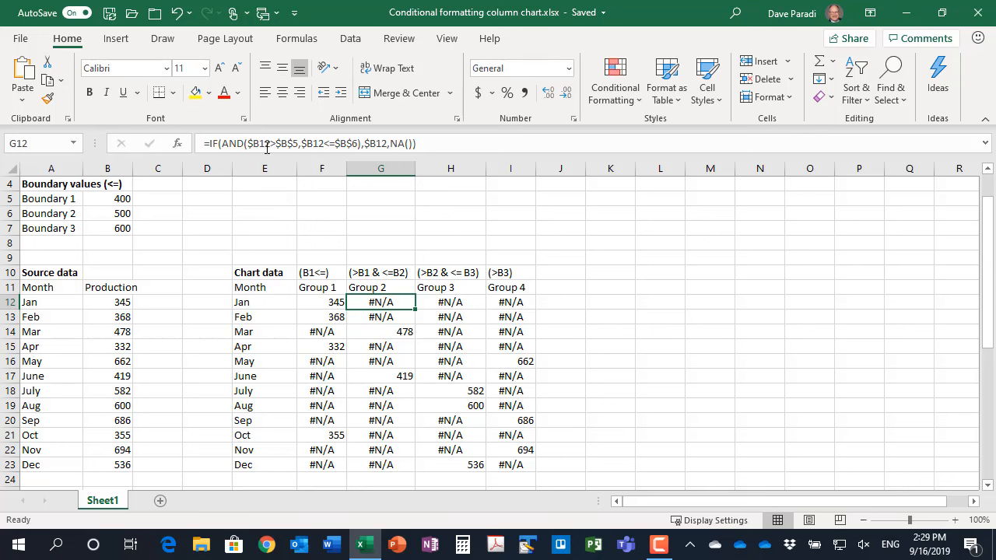
pyautogui.moveTo(307, 146)
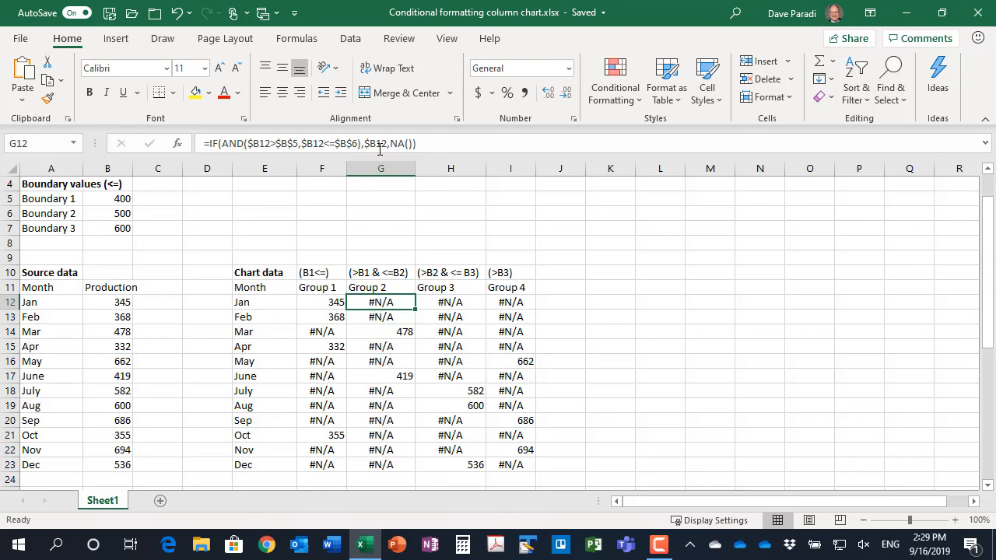
pyautogui.moveTo(401, 148)
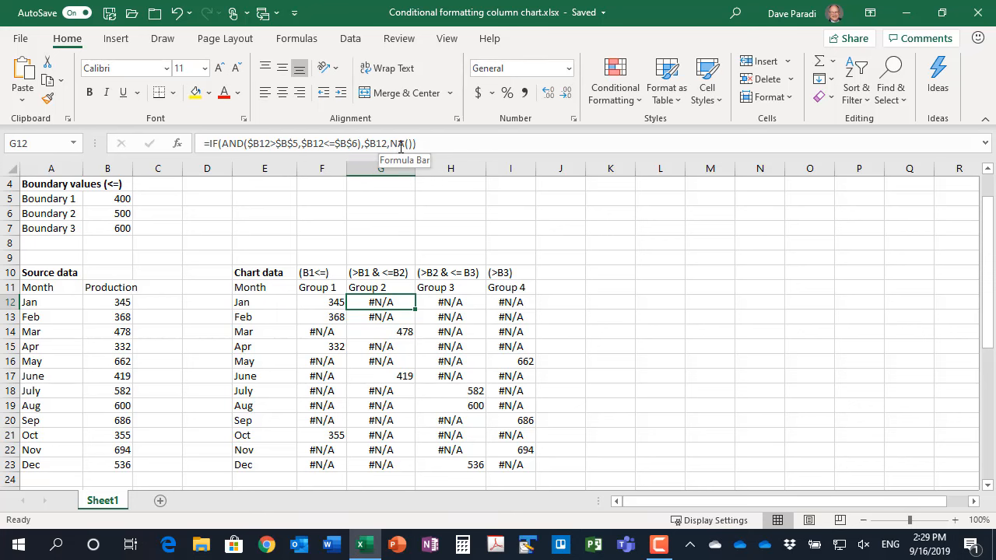
pyautogui.moveTo(421, 319)
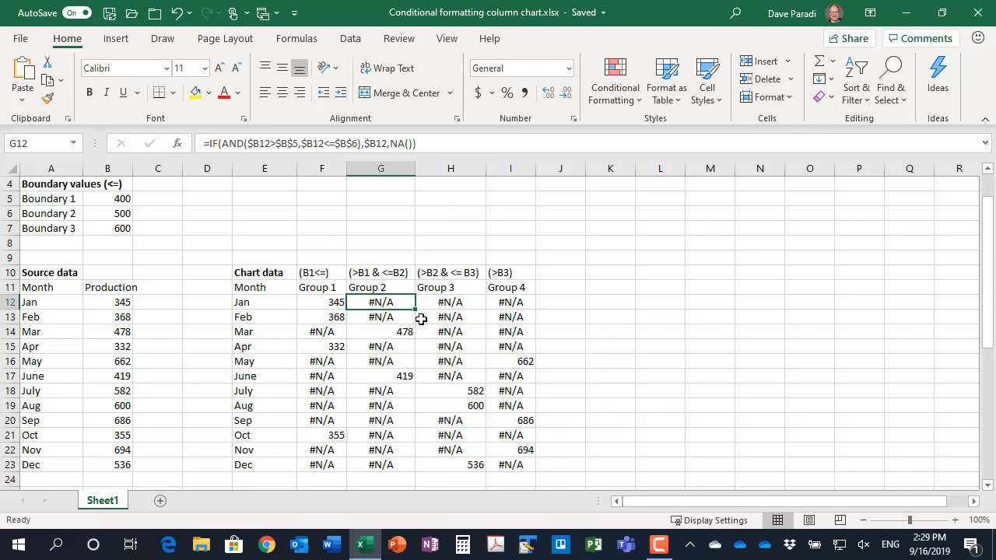
pyautogui.moveTo(475, 310)
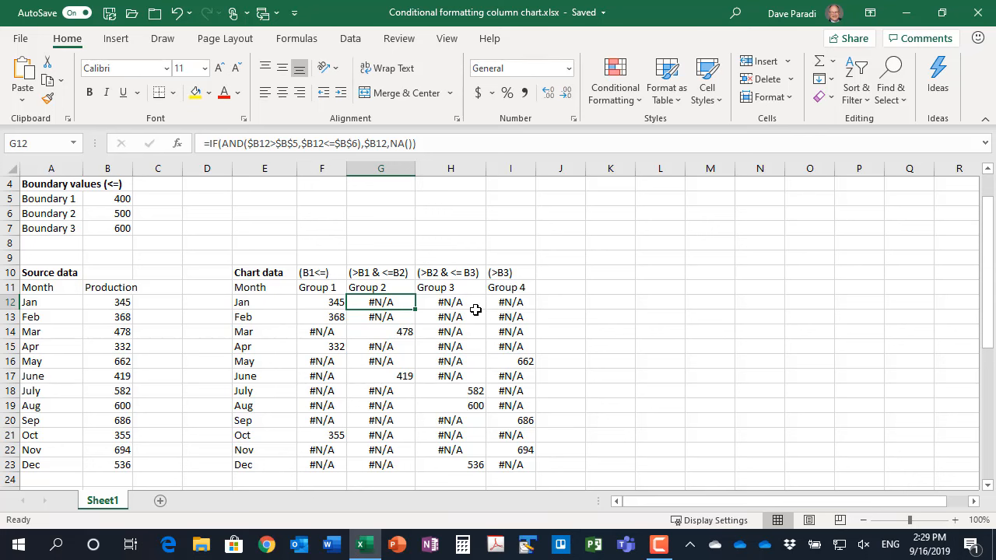
pyautogui.moveTo(524, 317)
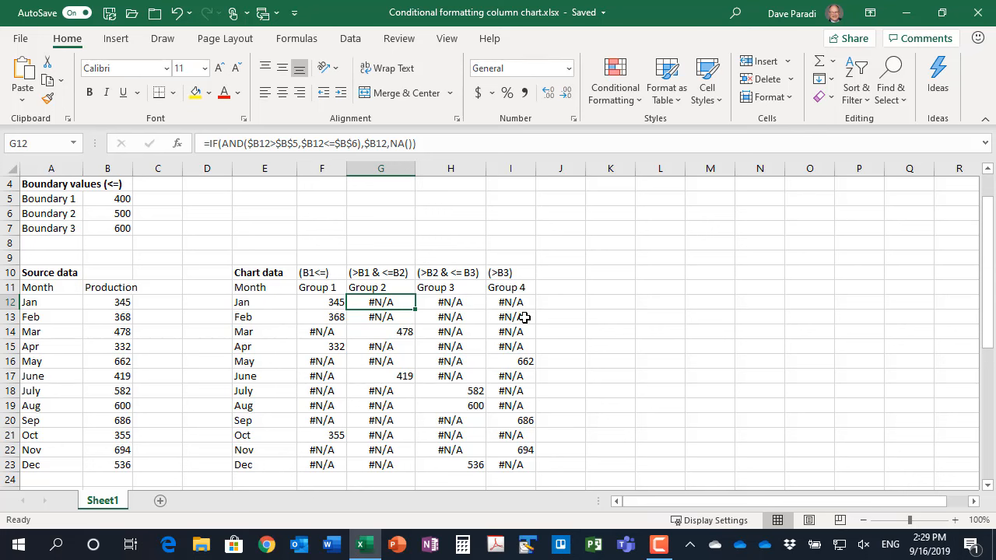
pyautogui.moveTo(497, 318)
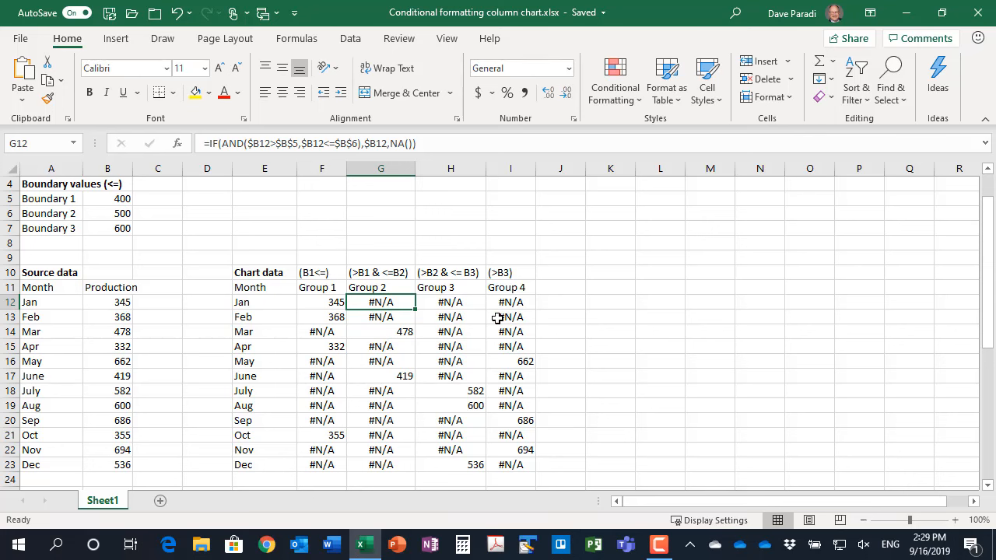
pyautogui.moveTo(348, 312)
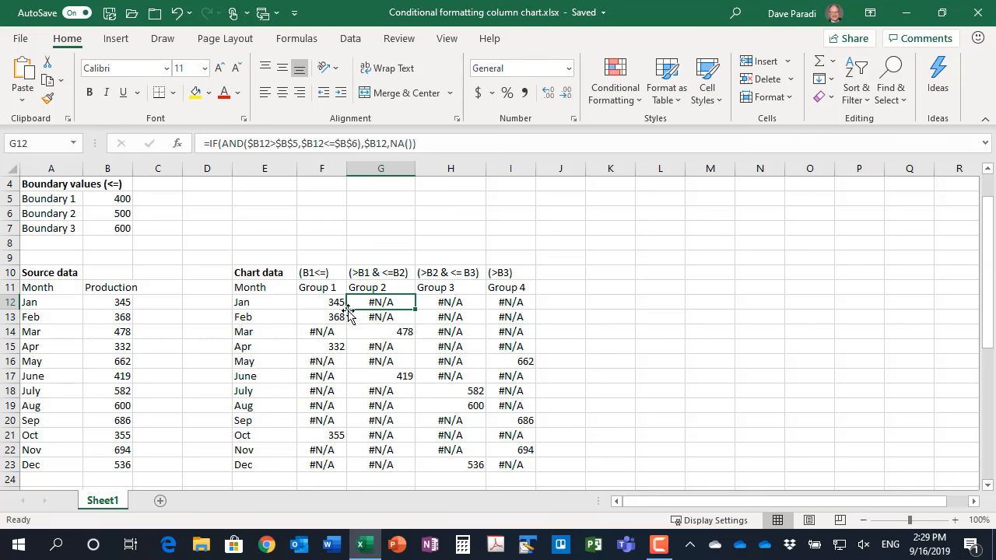
pyautogui.click(380, 331)
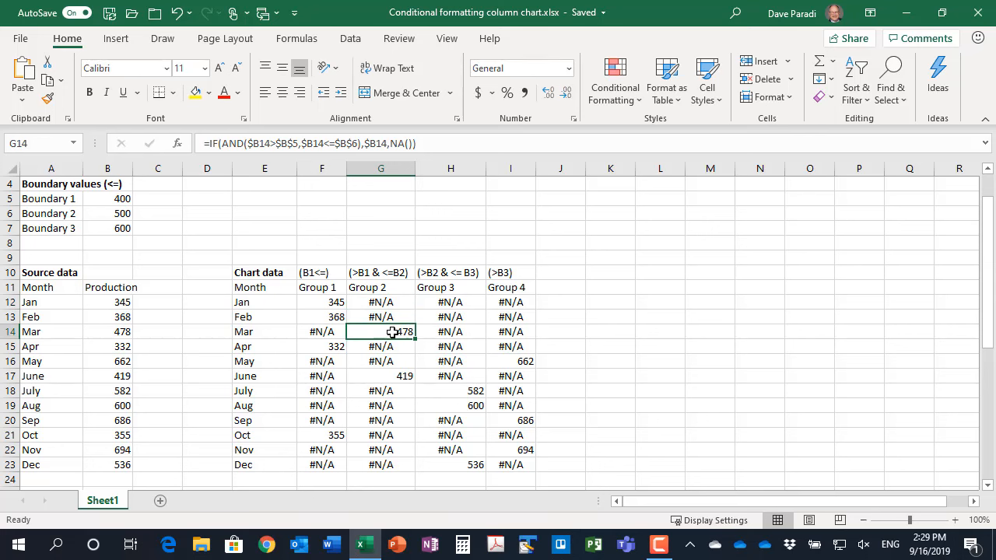
pyautogui.moveTo(461, 401)
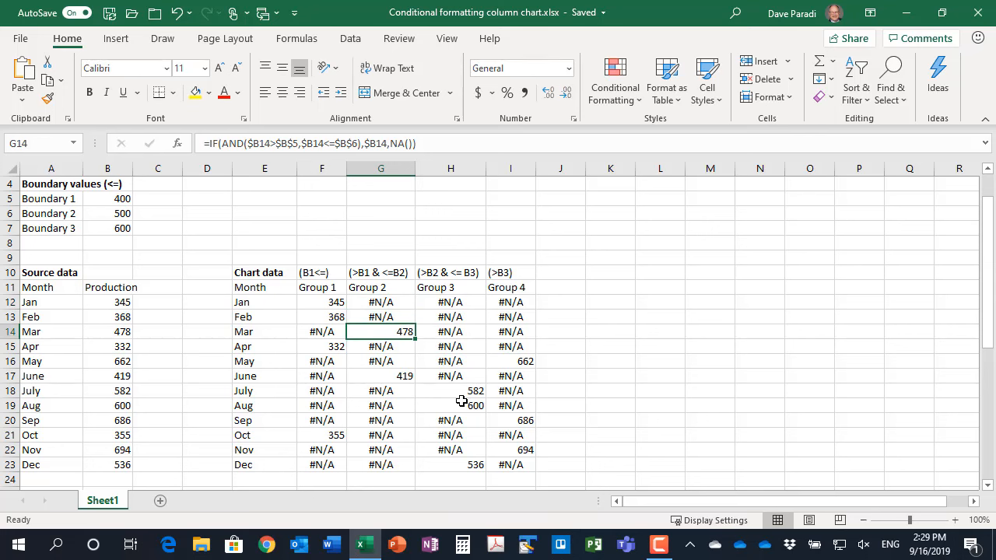
pyautogui.click(451, 406)
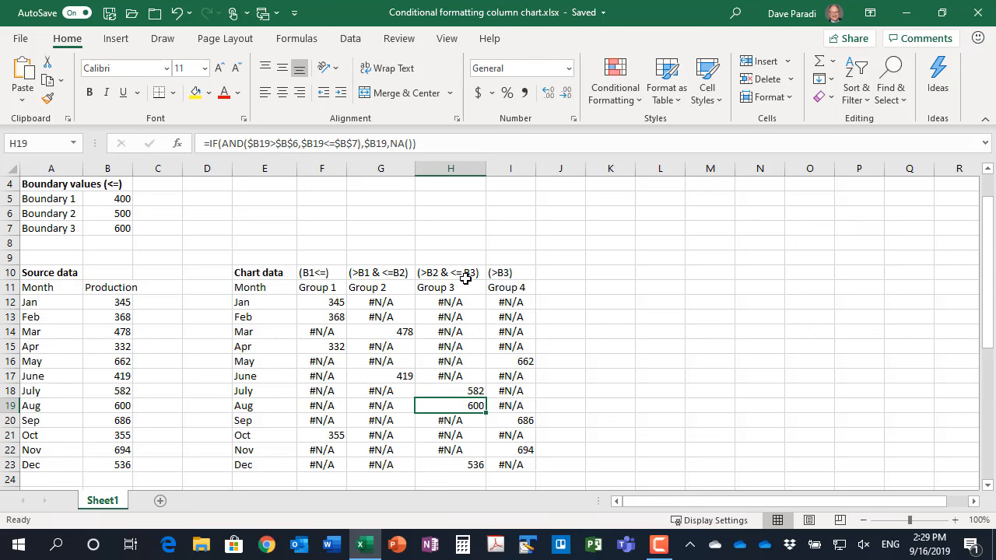
pyautogui.moveTo(115, 226)
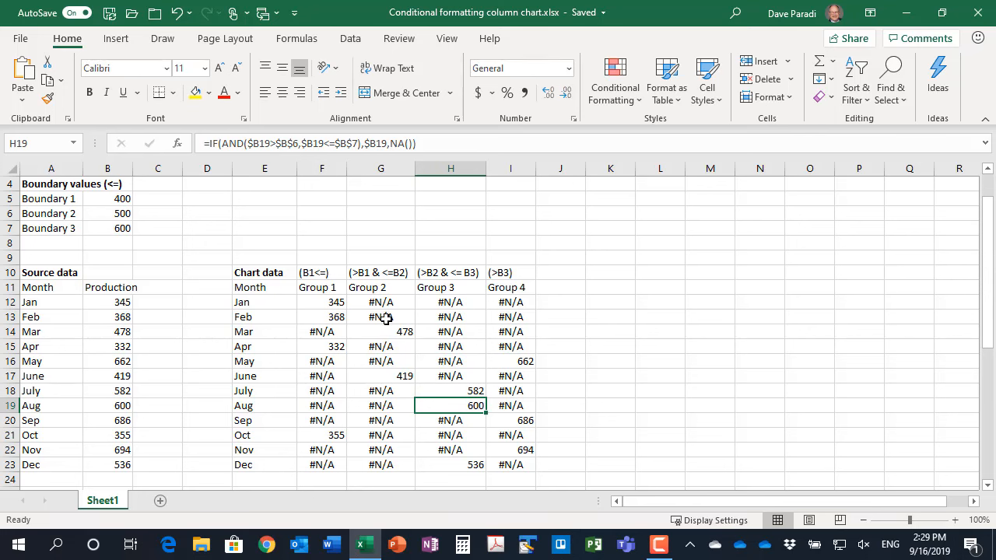
pyautogui.moveTo(126, 238)
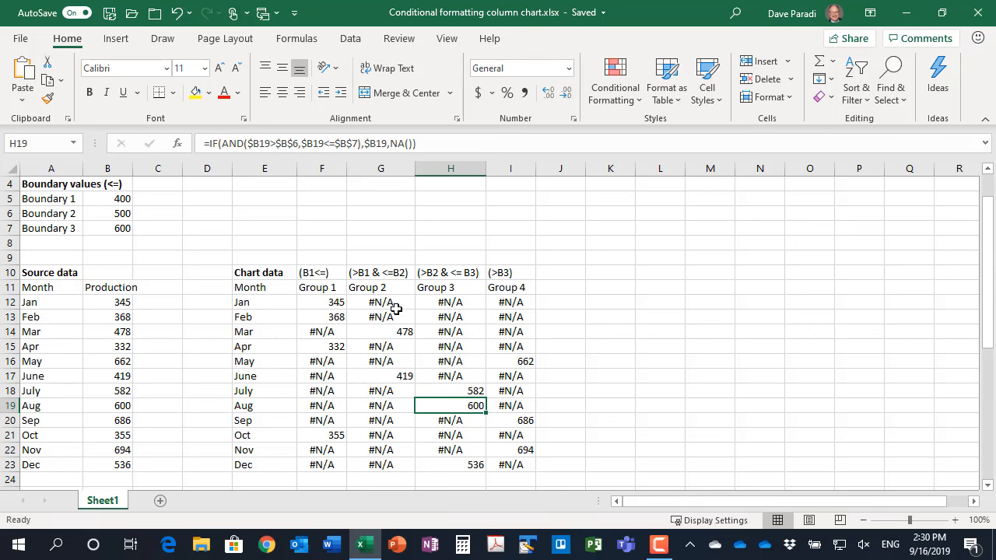
pyautogui.moveTo(100, 244)
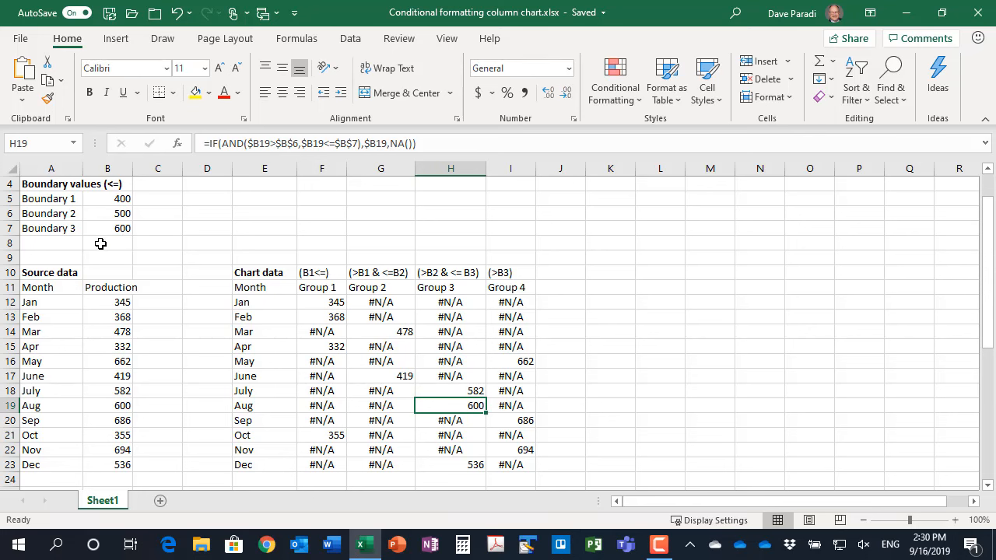
pyautogui.moveTo(111, 236)
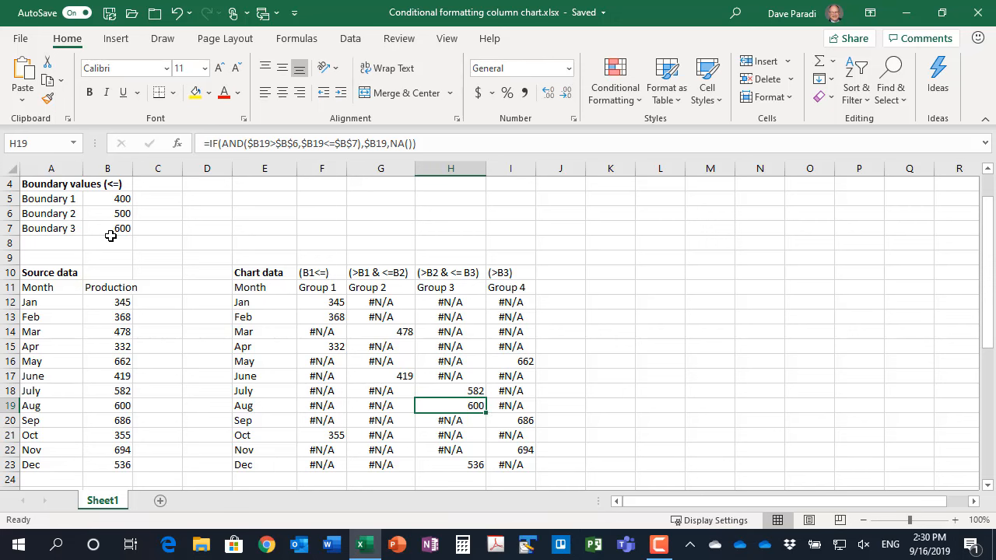
pyautogui.scroll(-3)
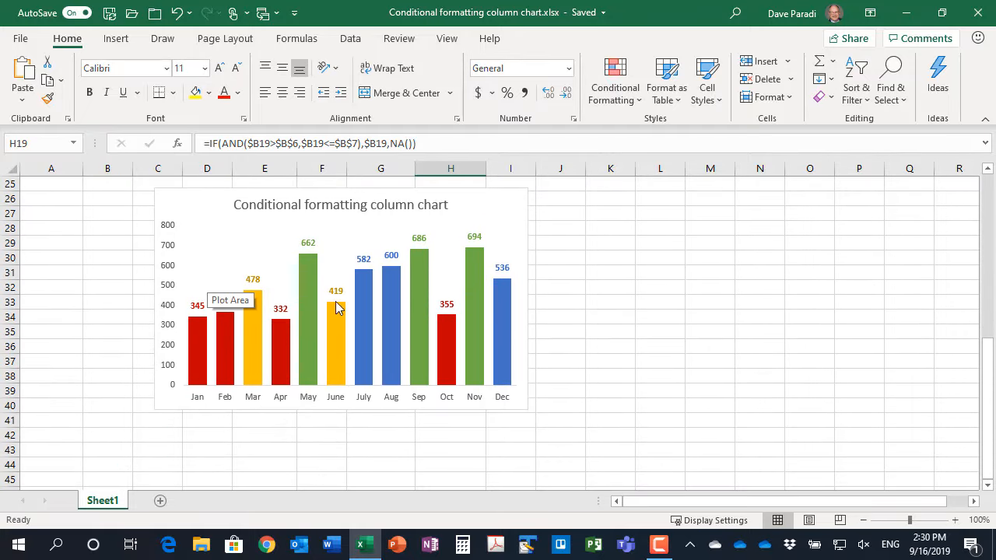
pyautogui.moveTo(472, 347)
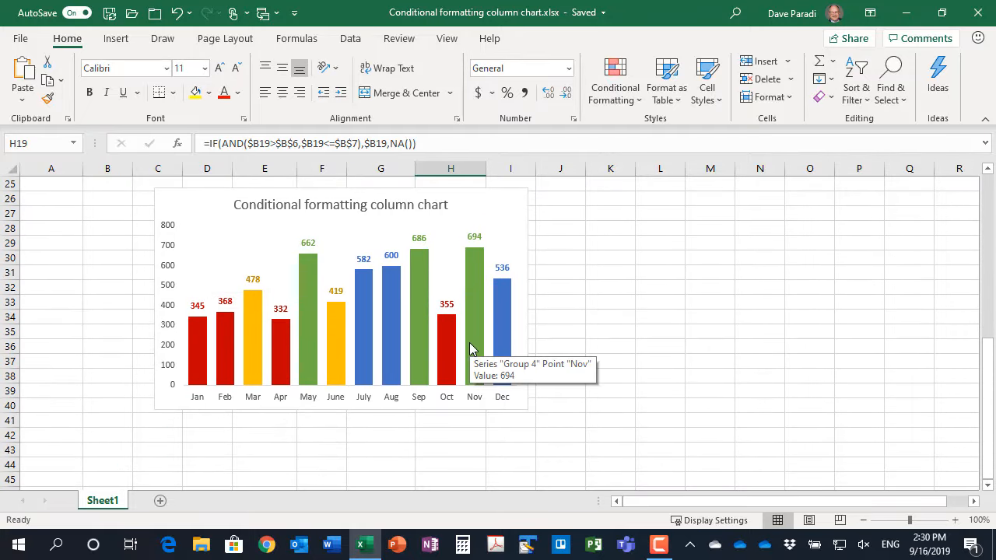
pyautogui.moveTo(477, 336)
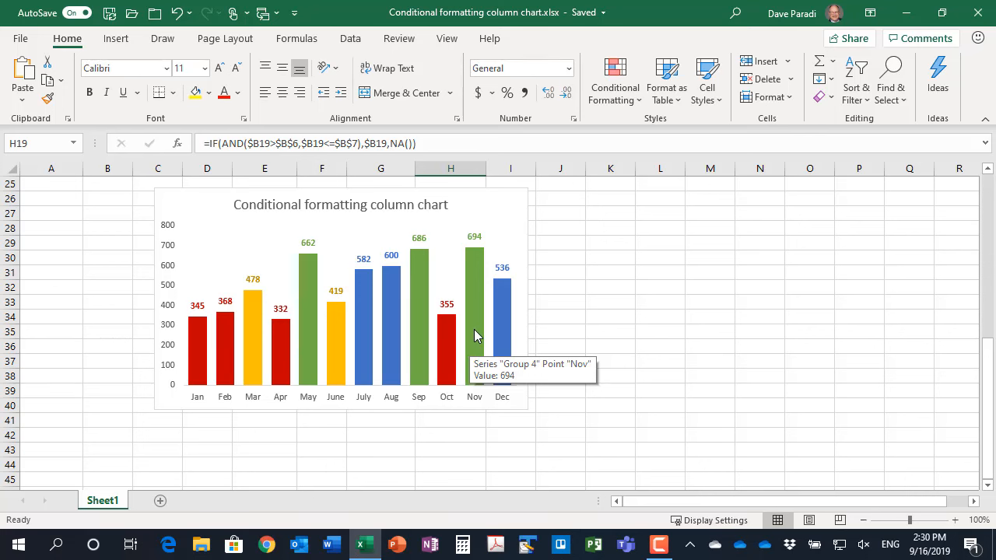
pyautogui.click(475, 319)
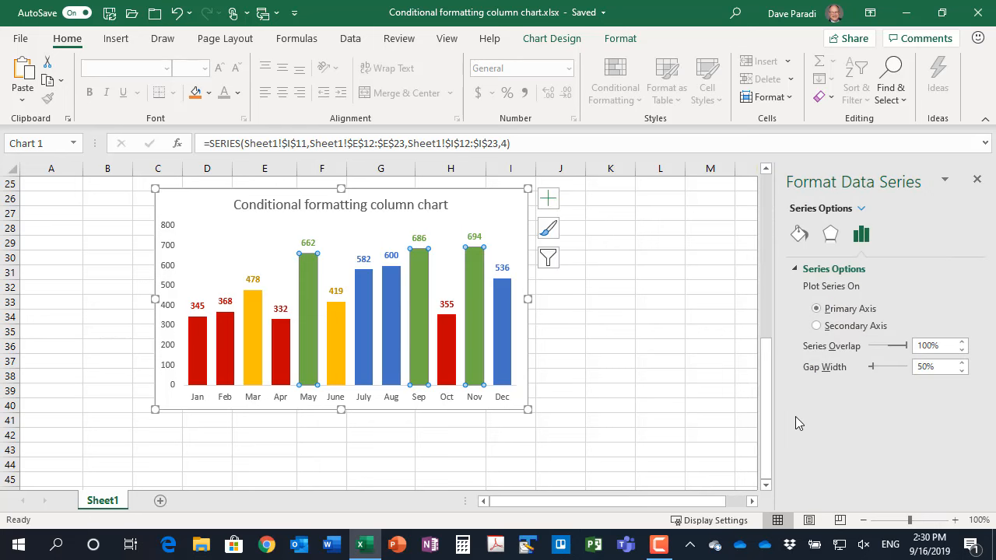
pyautogui.moveTo(911, 357)
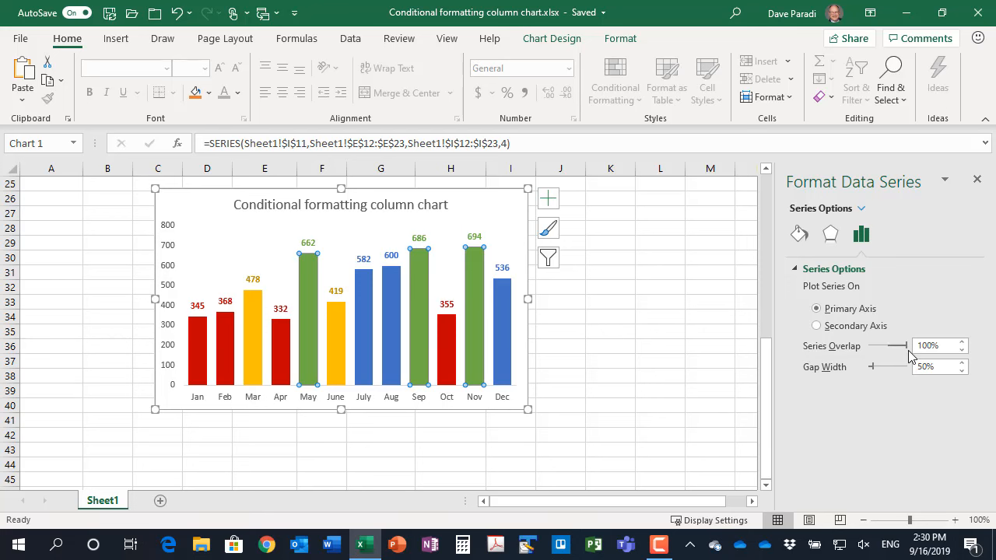
pyautogui.moveTo(712, 380)
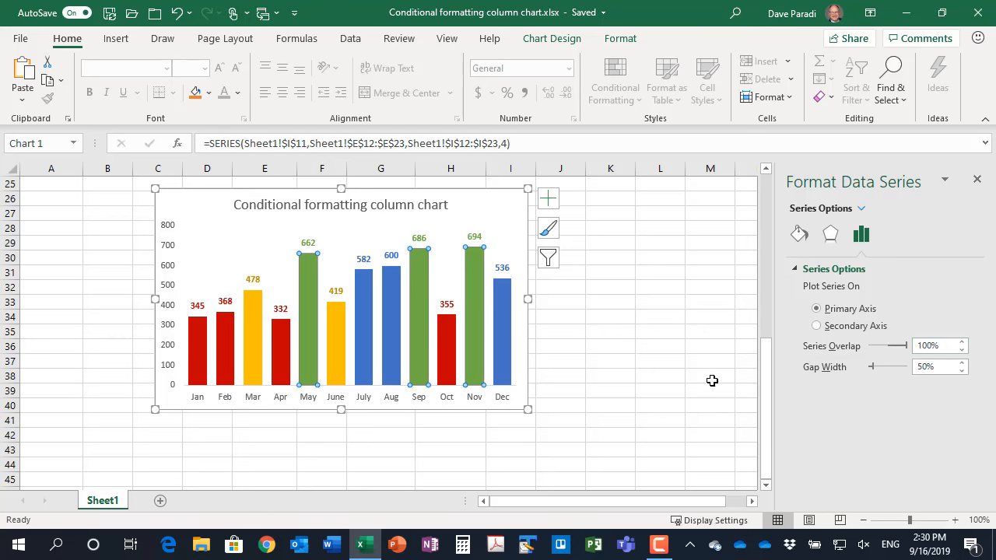
pyautogui.moveTo(716, 378)
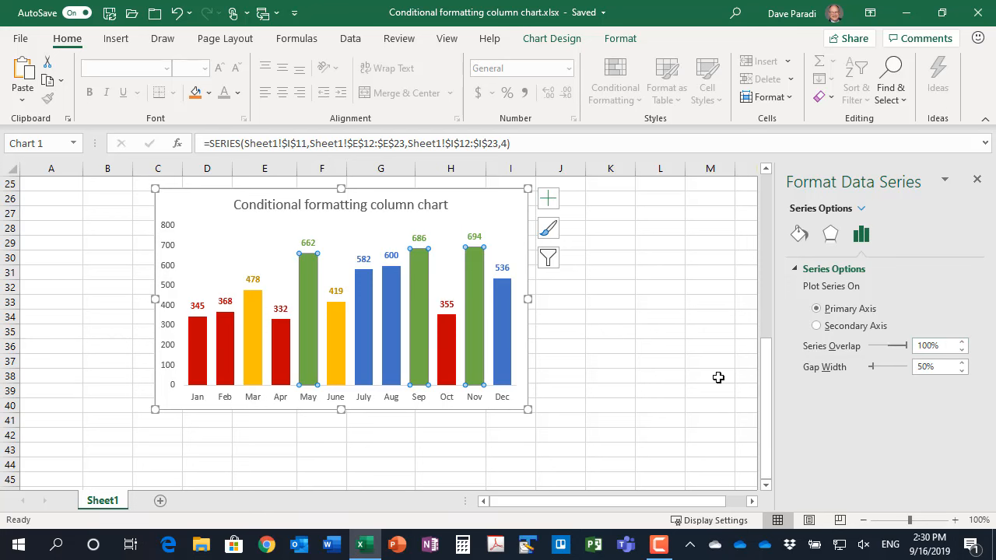
pyautogui.moveTo(635, 387)
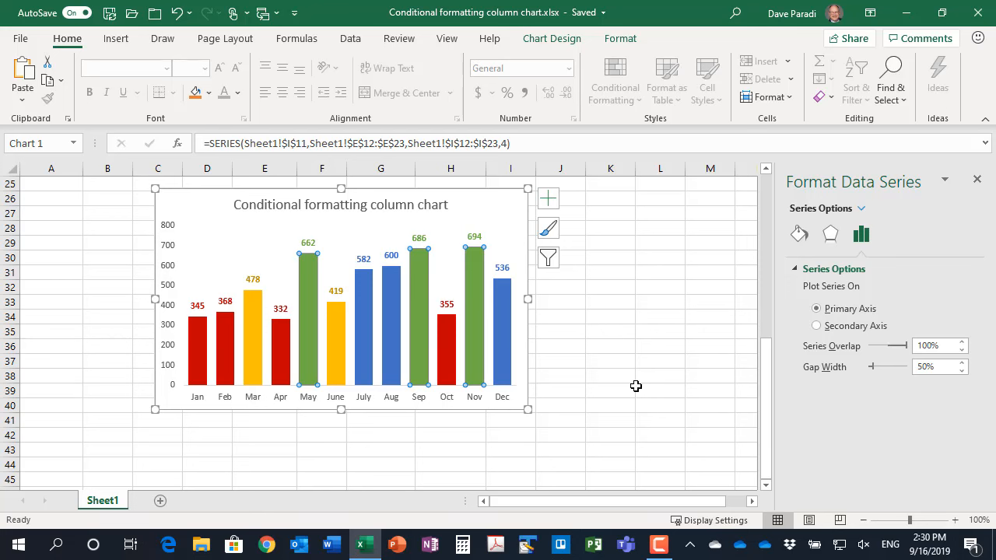
pyautogui.moveTo(601, 350)
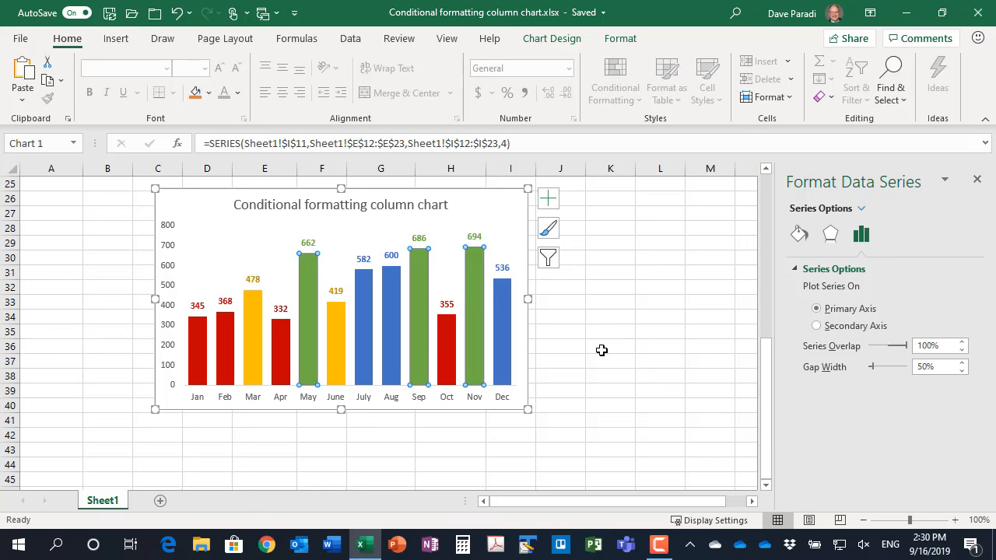
pyautogui.moveTo(613, 351)
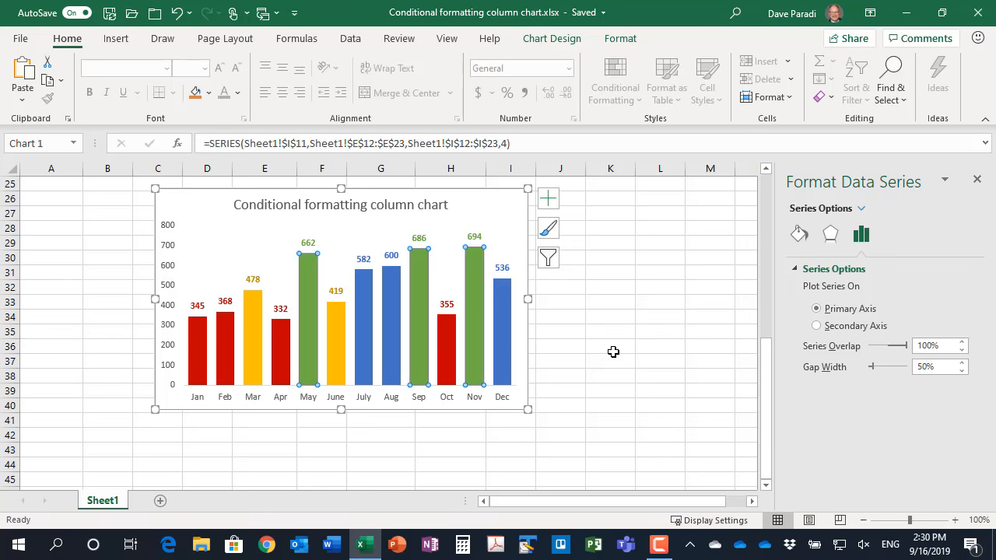
pyautogui.moveTo(363, 342)
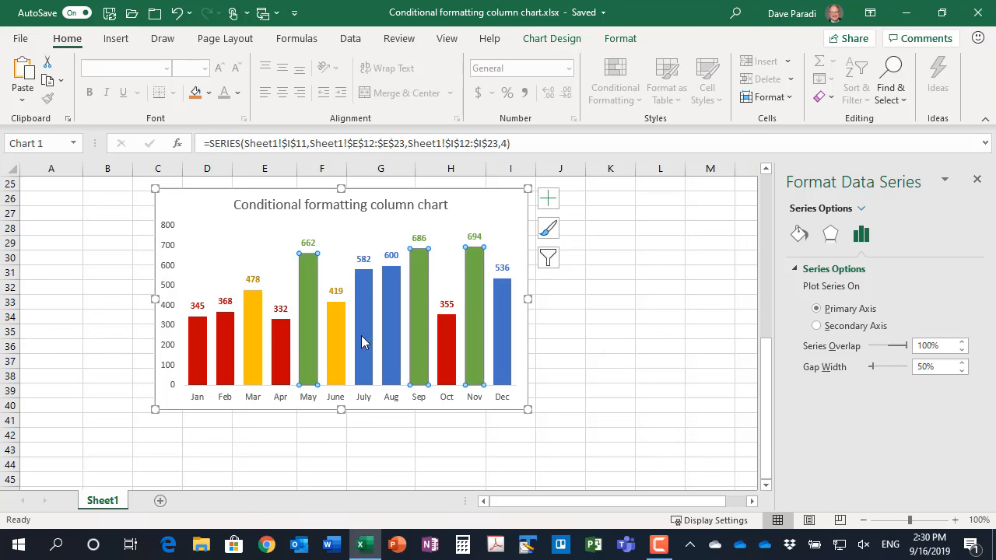
pyautogui.moveTo(280, 342)
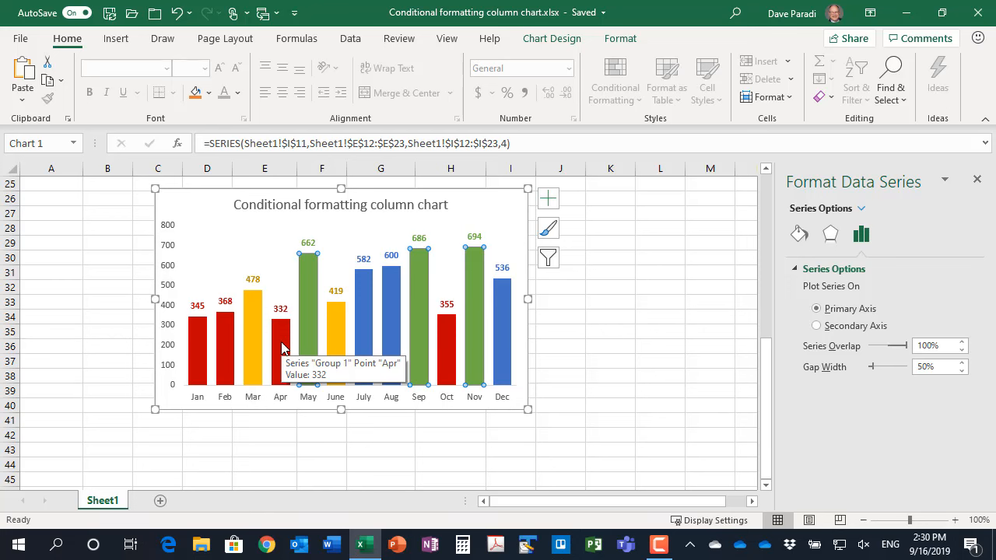
pyautogui.moveTo(257, 313)
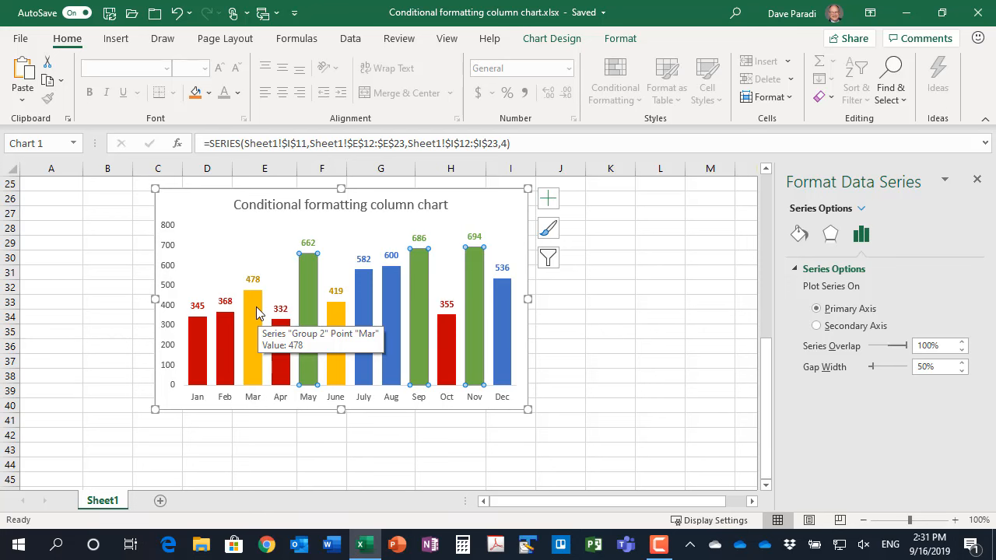
pyautogui.moveTo(366, 296)
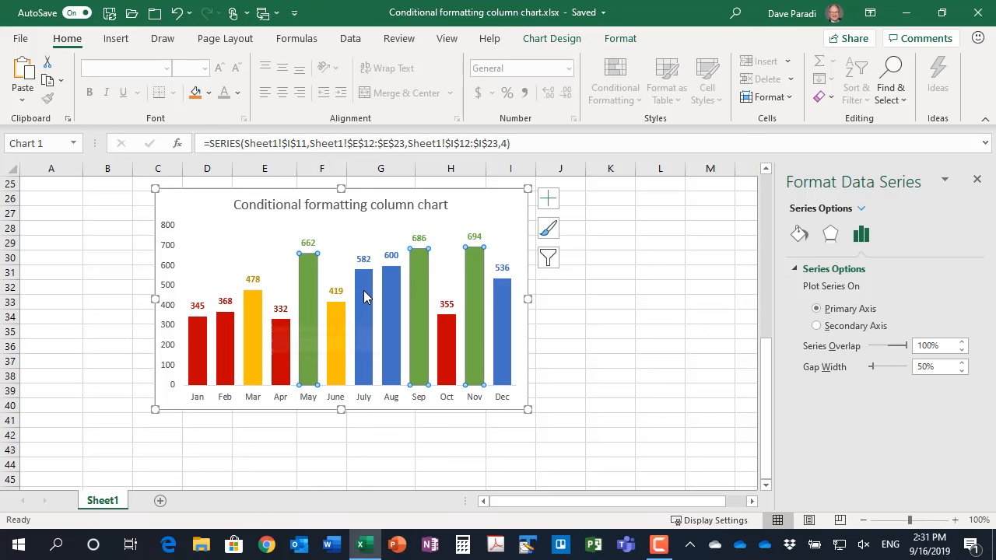
pyautogui.moveTo(363, 296)
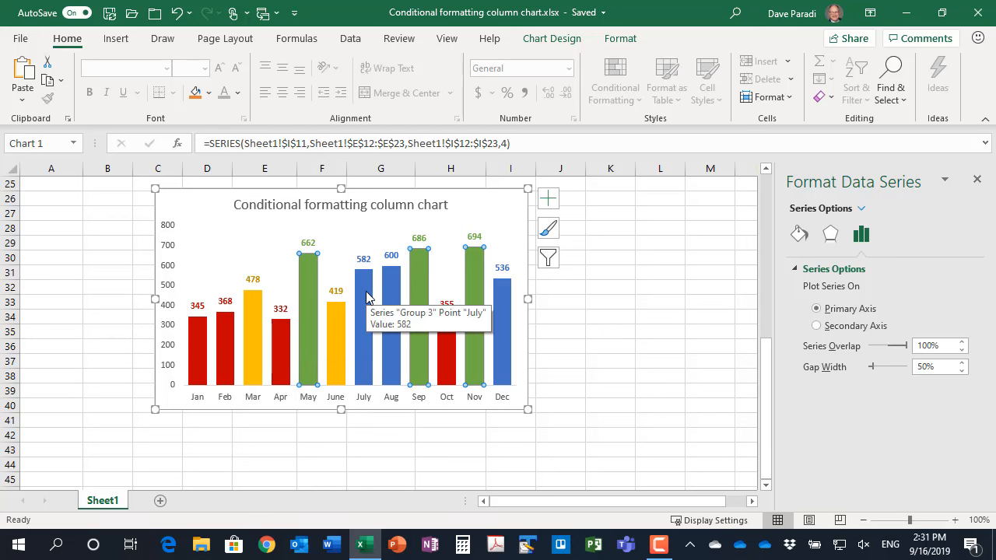
pyautogui.moveTo(419, 280)
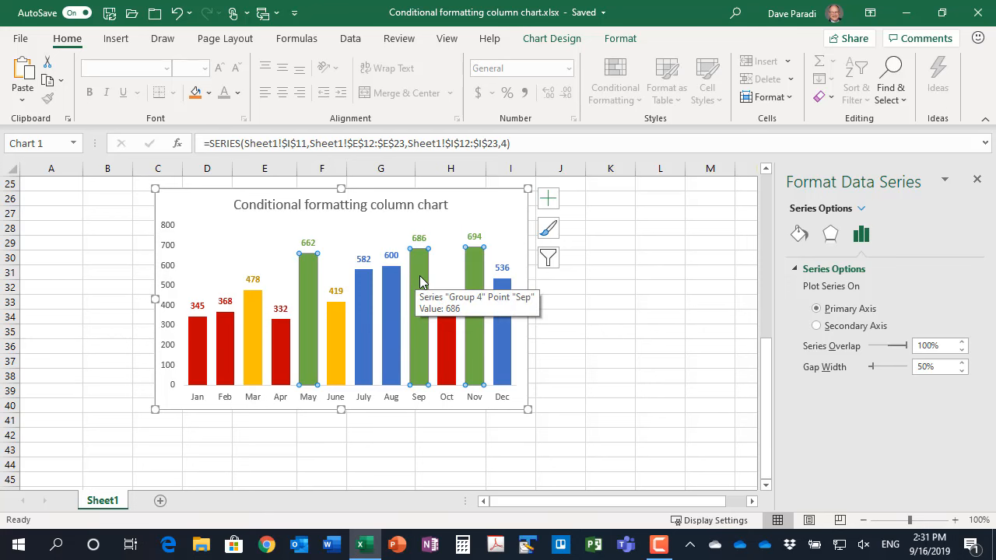
pyautogui.moveTo(405, 450)
pyautogui.write('601')
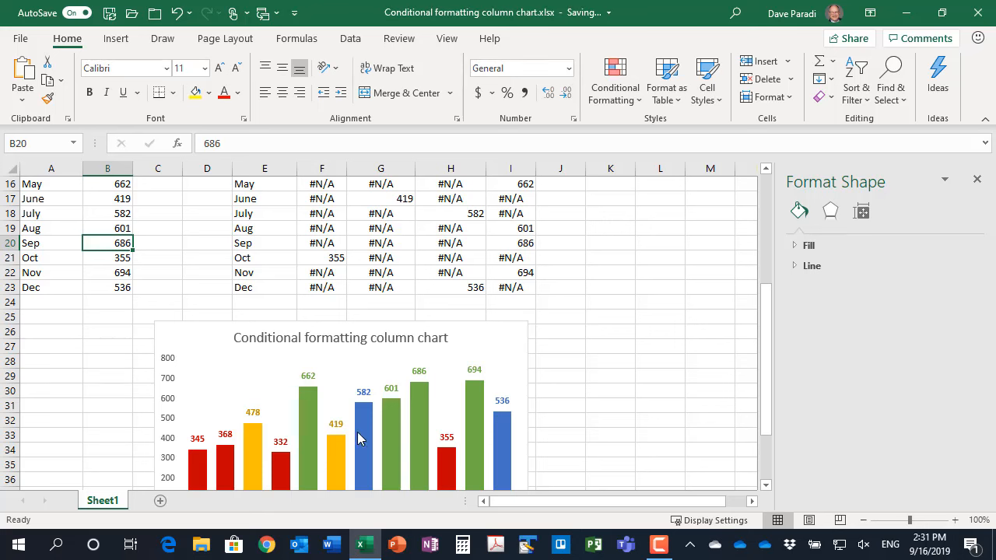
pyautogui.moveTo(391, 420)
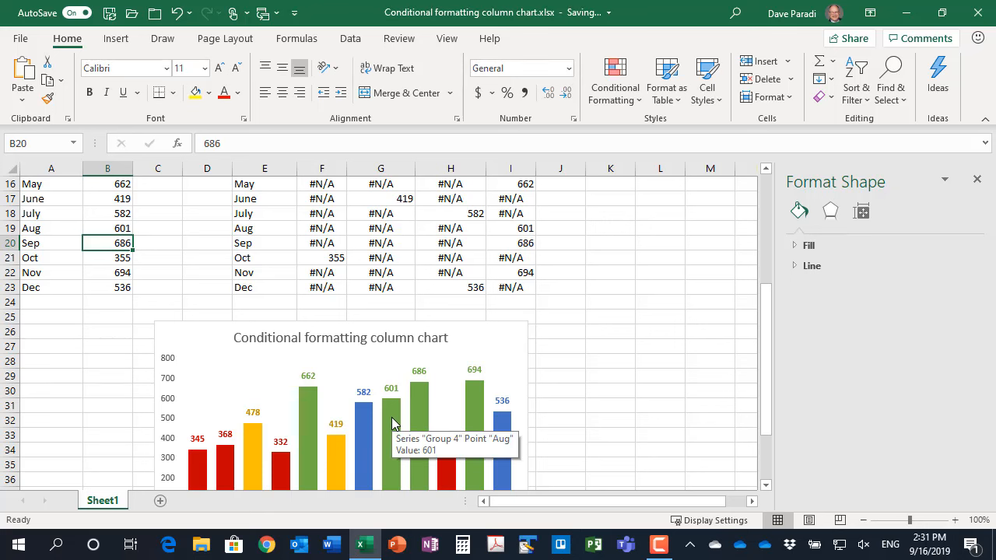
pyautogui.moveTo(175, 265)
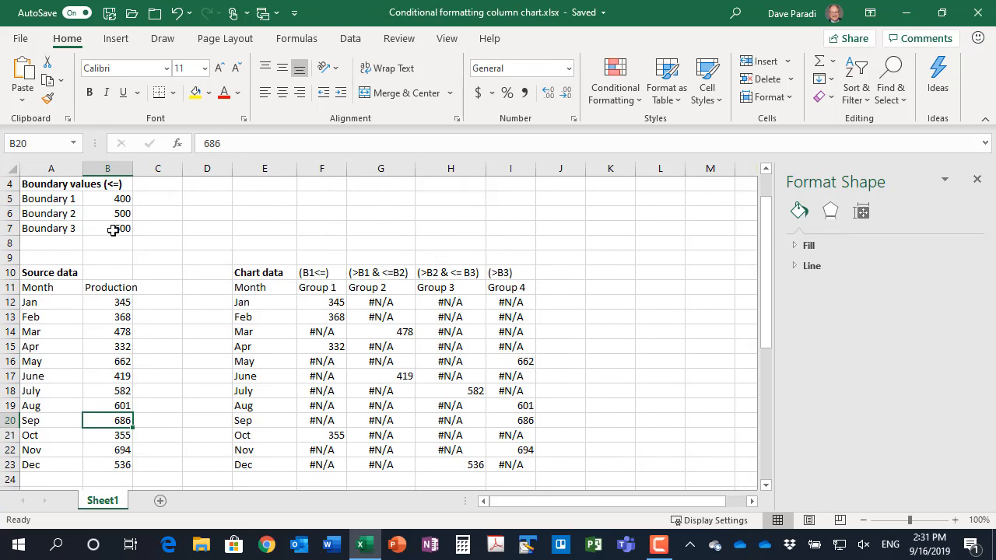
pyautogui.click(108, 228)
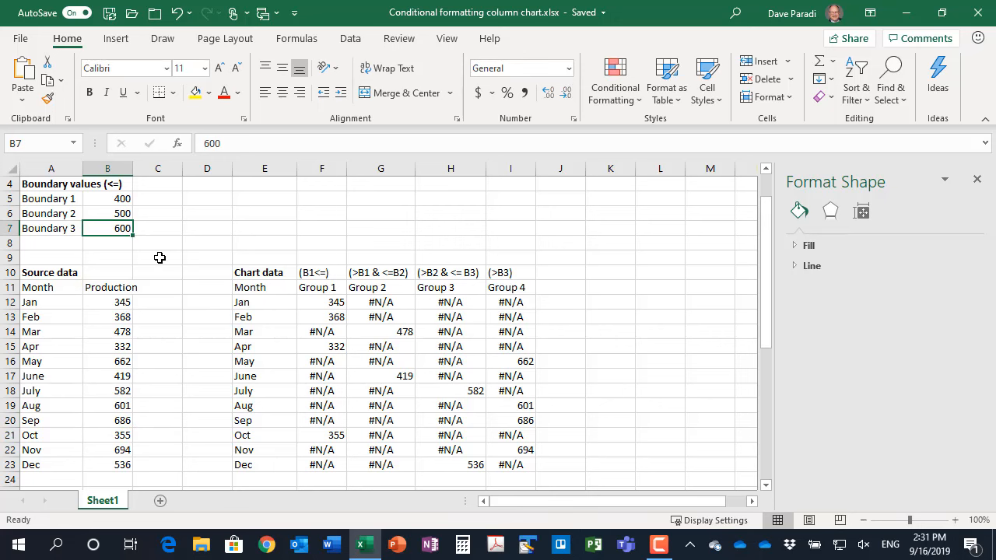
pyautogui.write('550')
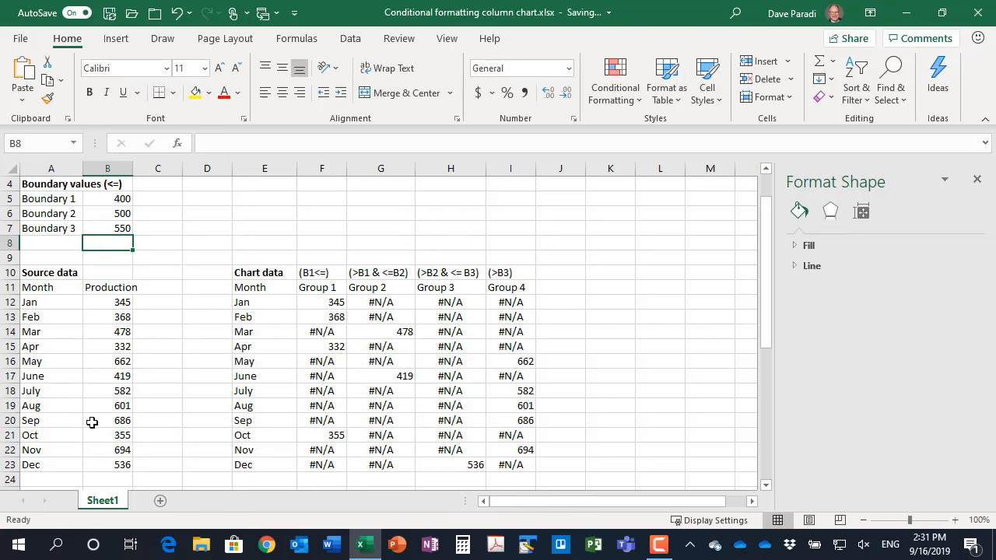
pyautogui.scroll(-3)
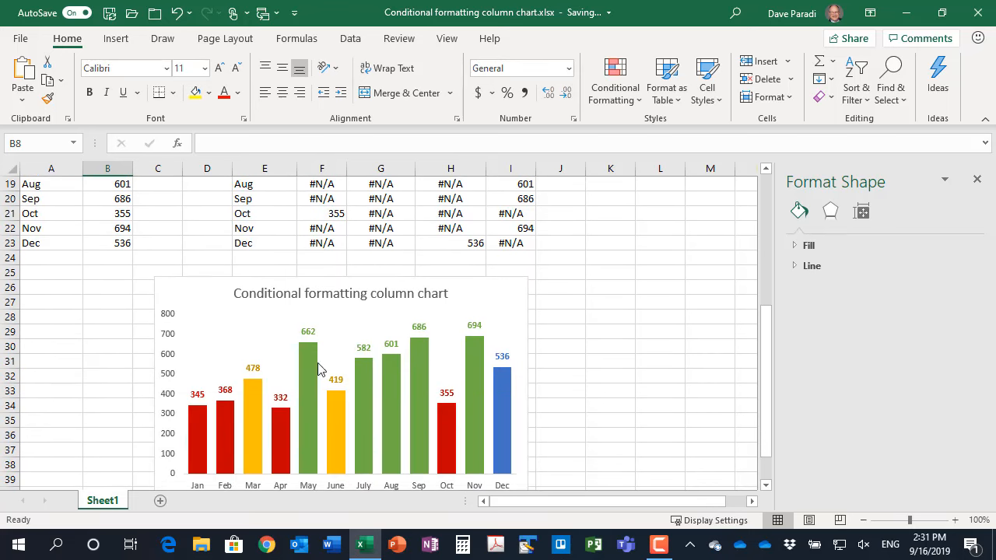
pyautogui.moveTo(363, 400)
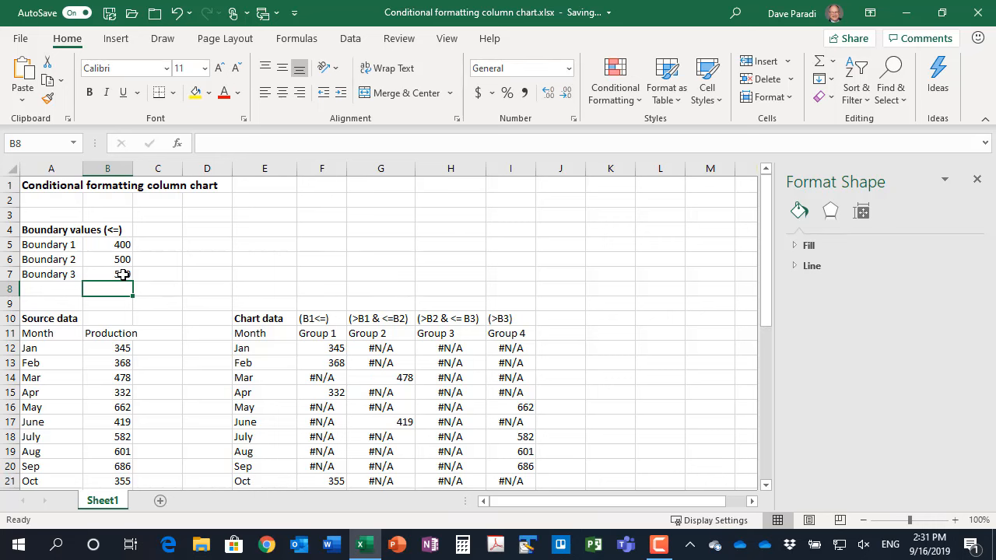
pyautogui.write('600')
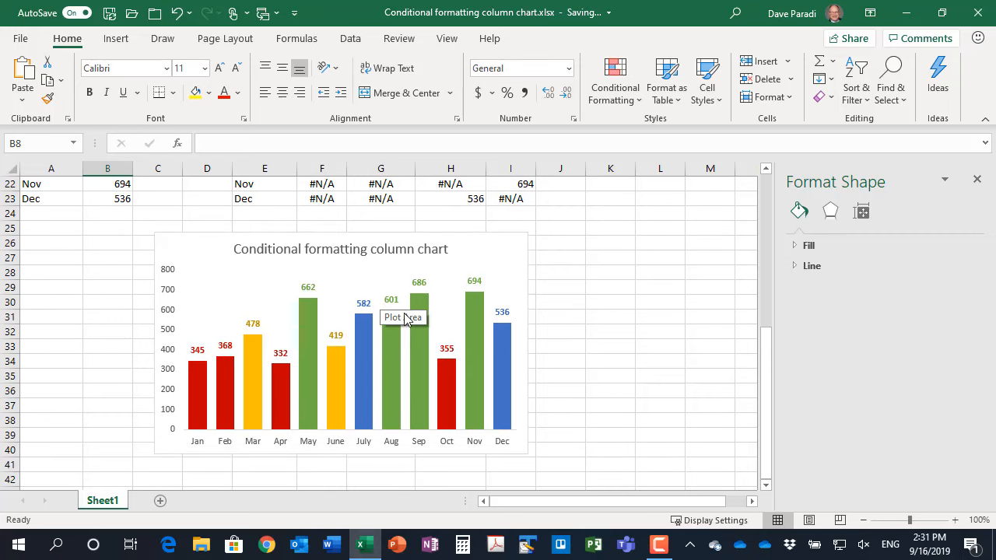
pyautogui.moveTo(558, 348)
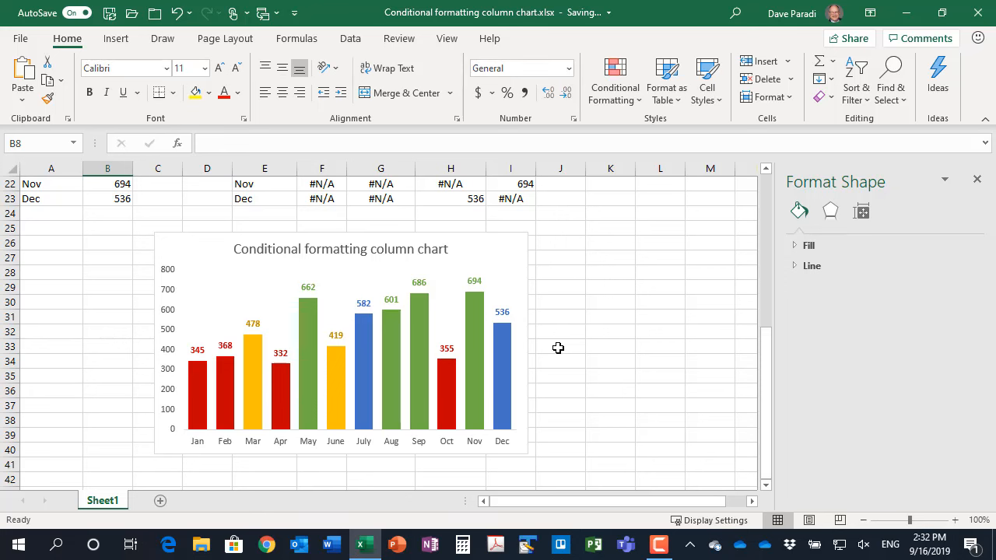
pyautogui.moveTo(475, 350)
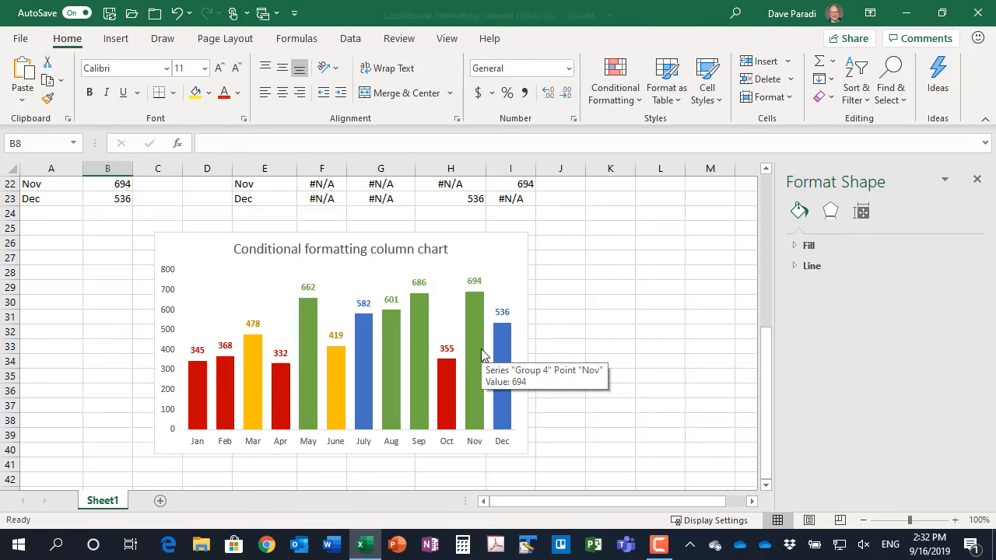
pyautogui.moveTo(559, 345)
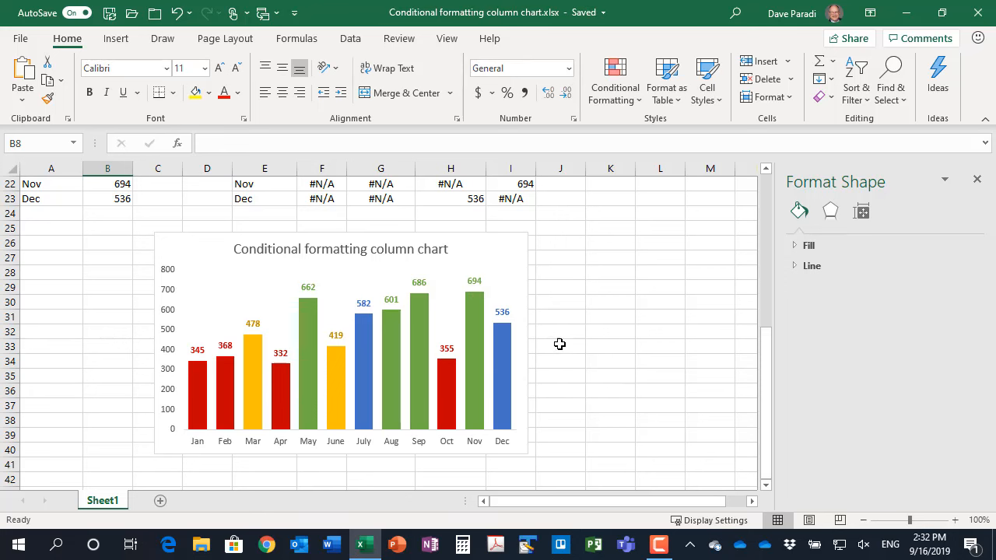
pyautogui.moveTo(558, 330)
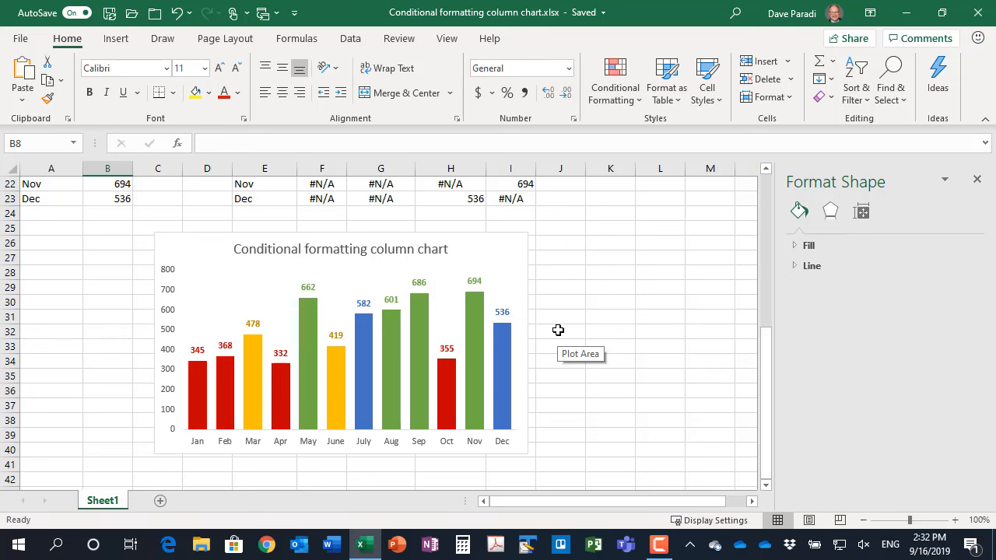